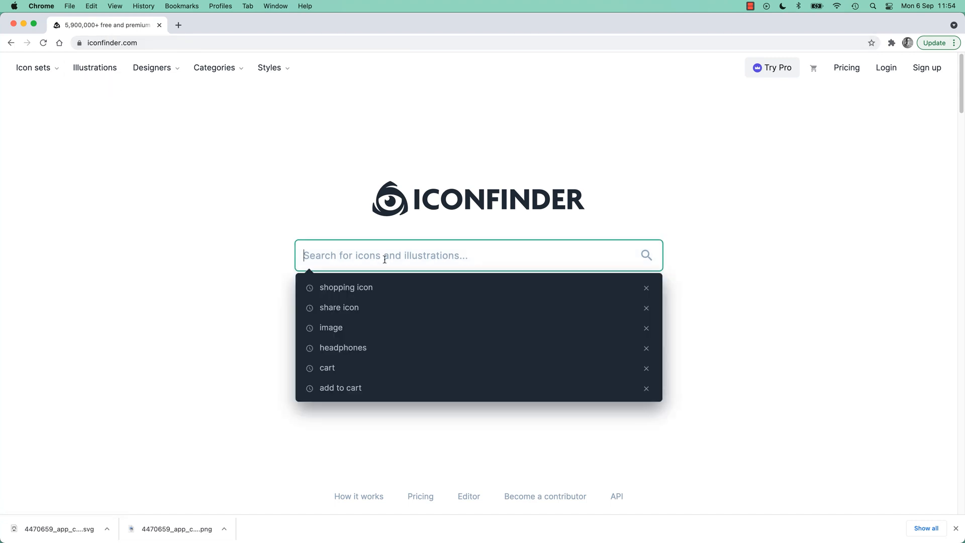
# - Rerun the recent 'shopping icon' search in Iconfinder
pyautogui.click(345, 288)
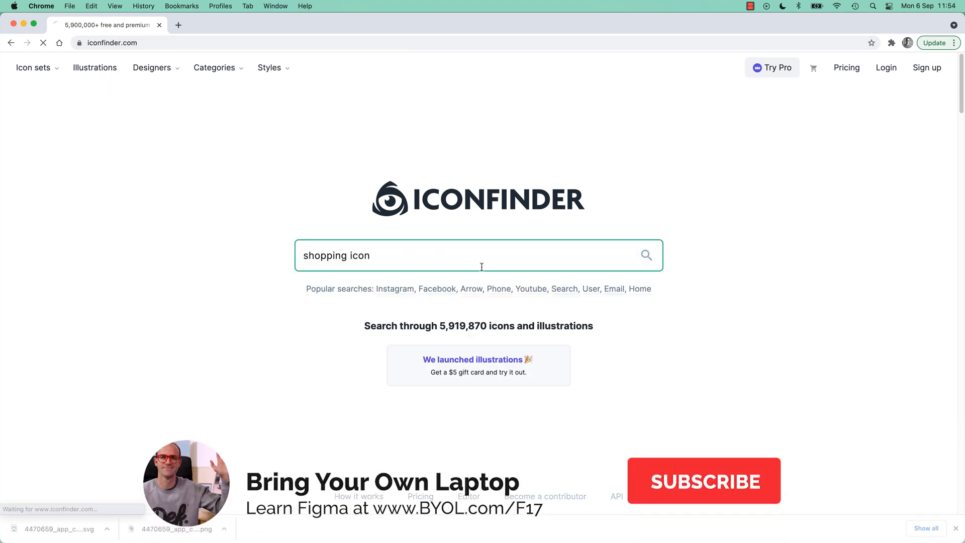
pyautogui.click(704, 480)
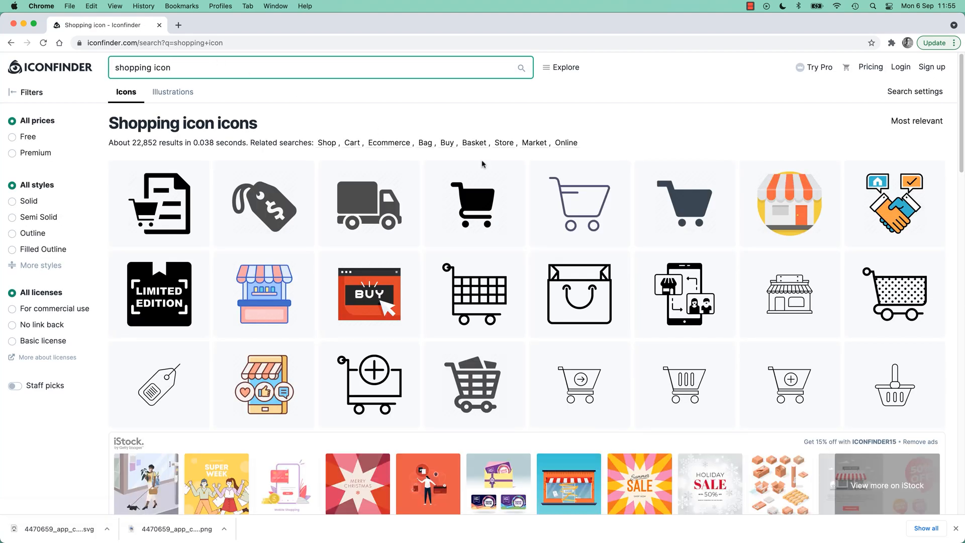
pyautogui.moveTo(748, 118)
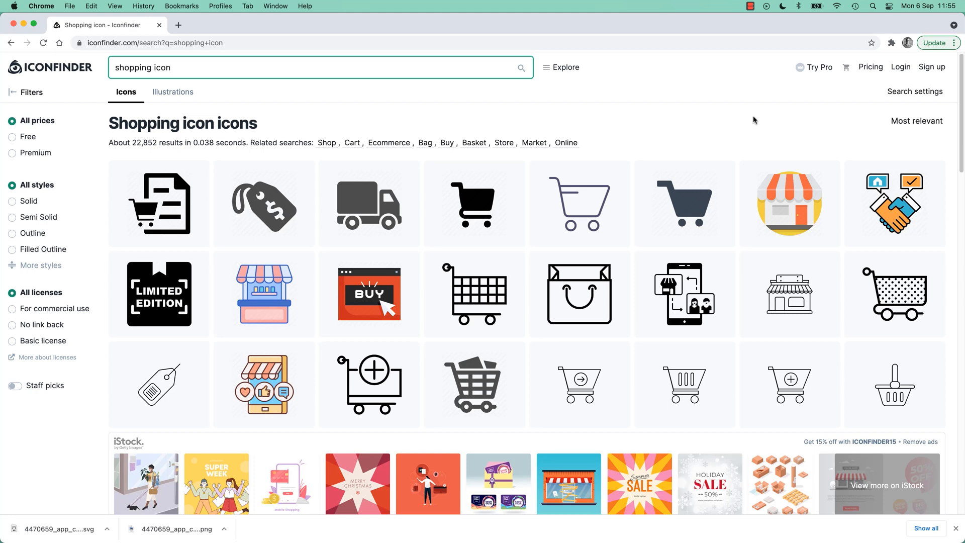
# - Filter shopping icons to Free with a No link back license, then scroll the results
pyautogui.click(12, 136)
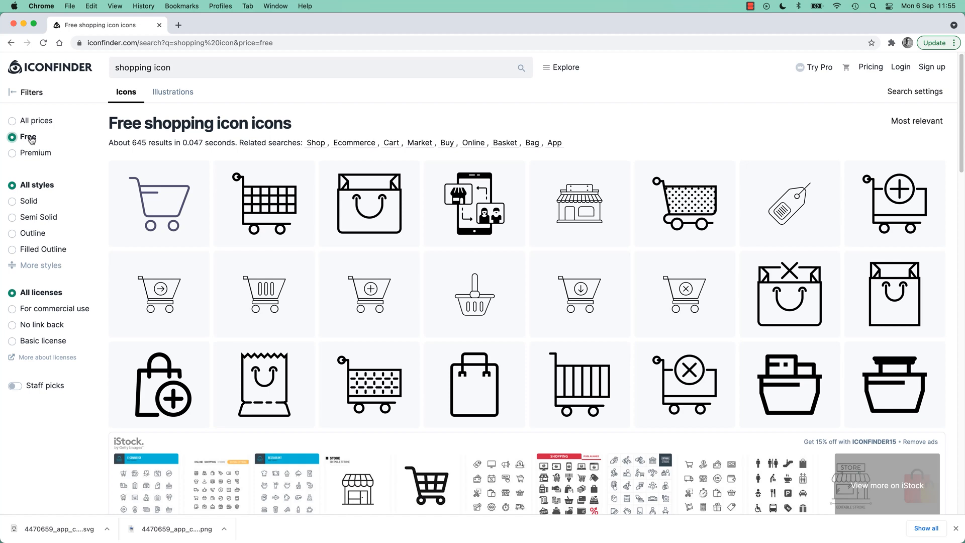
pyautogui.moveTo(42, 324)
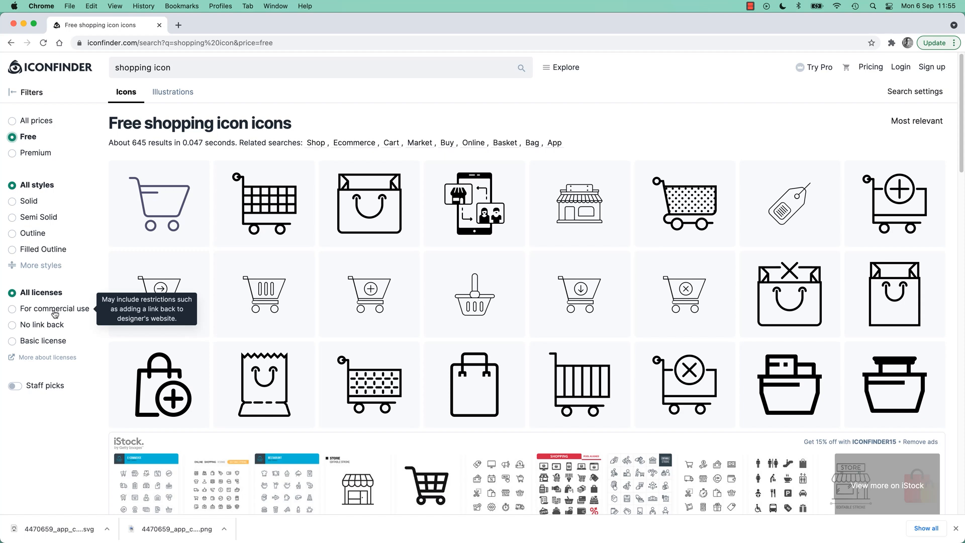
pyautogui.moveTo(49, 328)
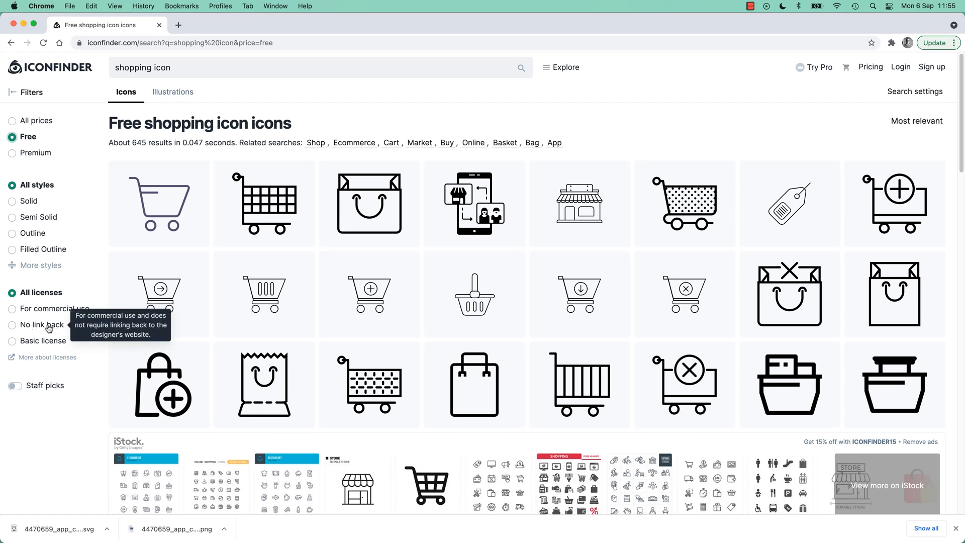
pyautogui.click(12, 324)
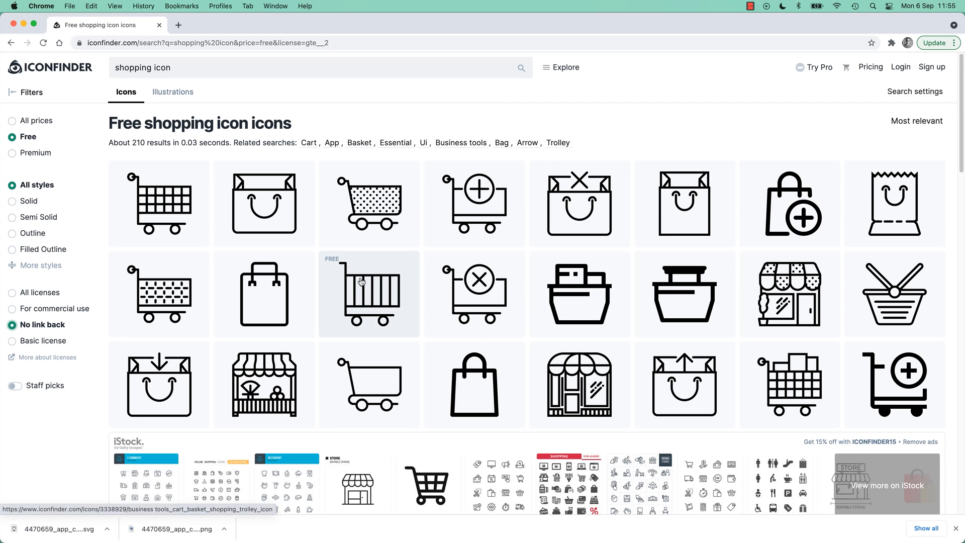
pyautogui.scroll(-3)
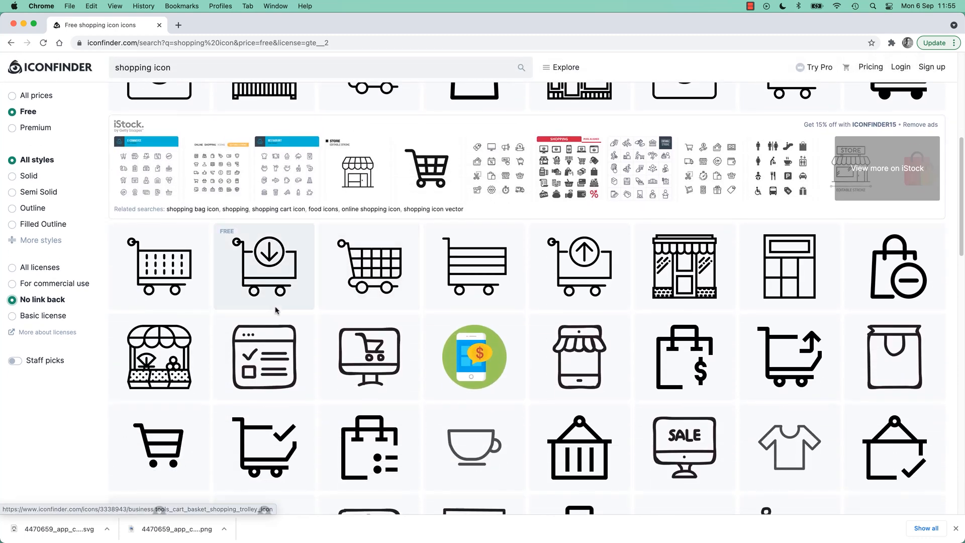
pyautogui.scroll(-3)
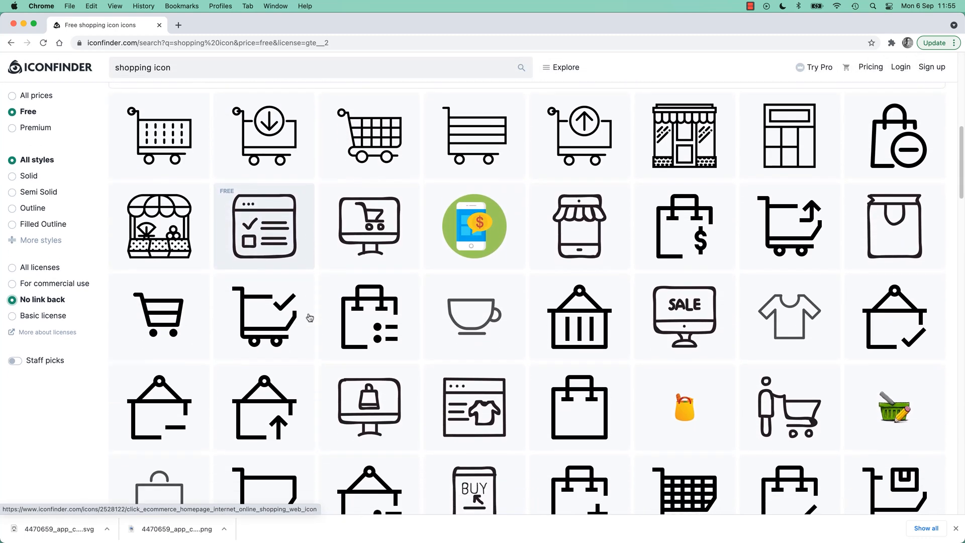
pyautogui.scroll(-3)
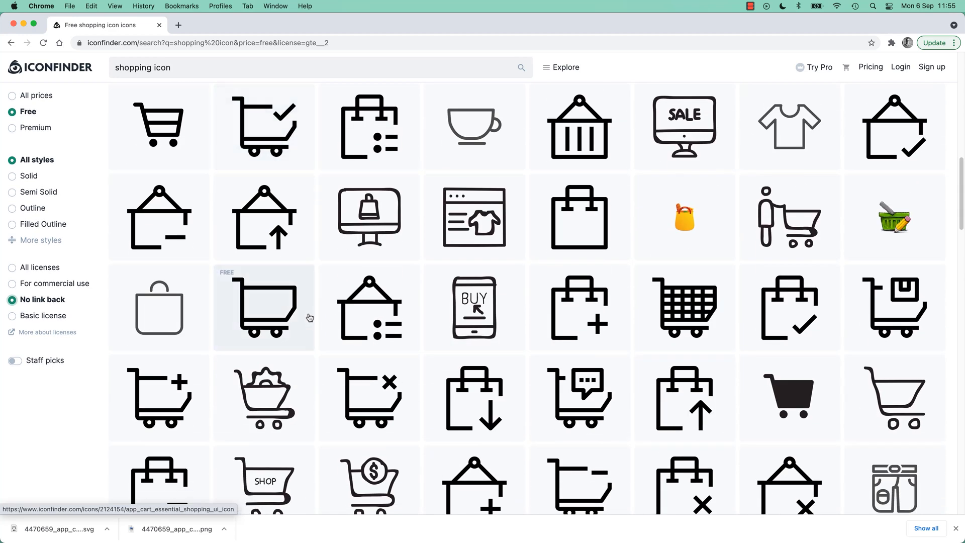
pyautogui.scroll(-3)
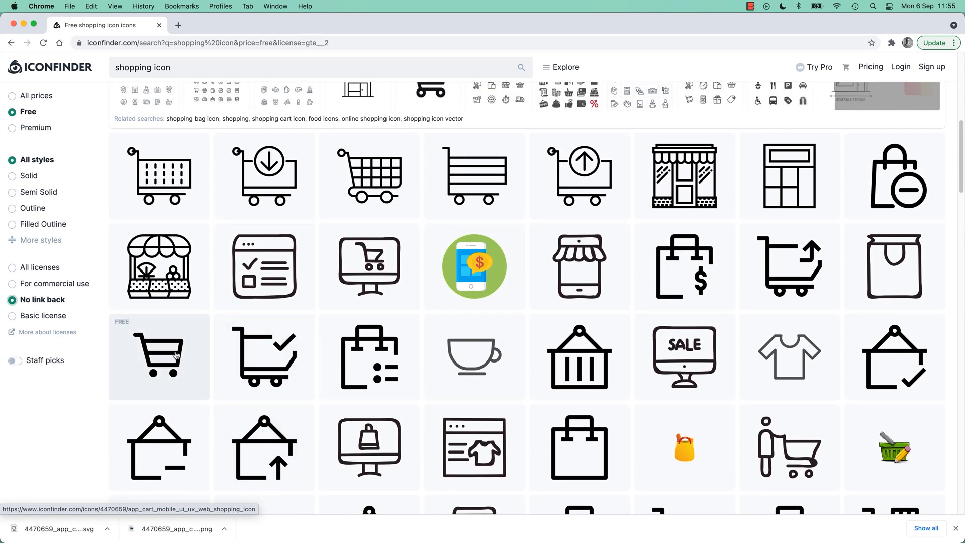
# - Download the plain shopping cart icon as a 48 px PNG
pyautogui.click(159, 356)
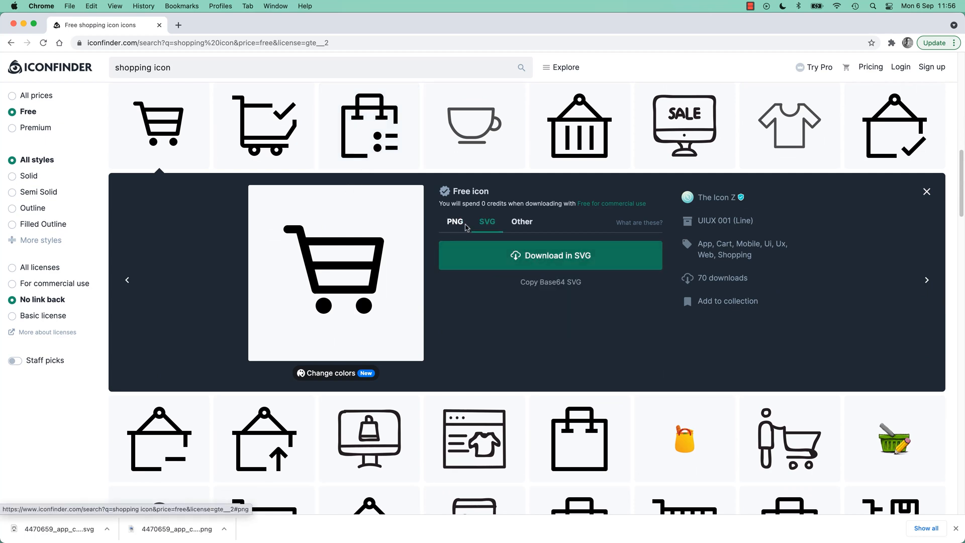
pyautogui.click(455, 222)
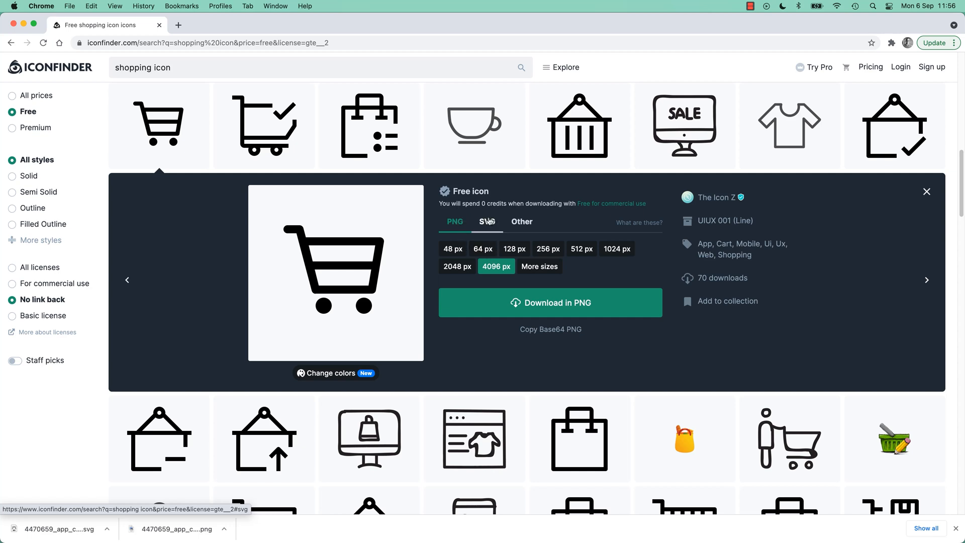
pyautogui.click(483, 249)
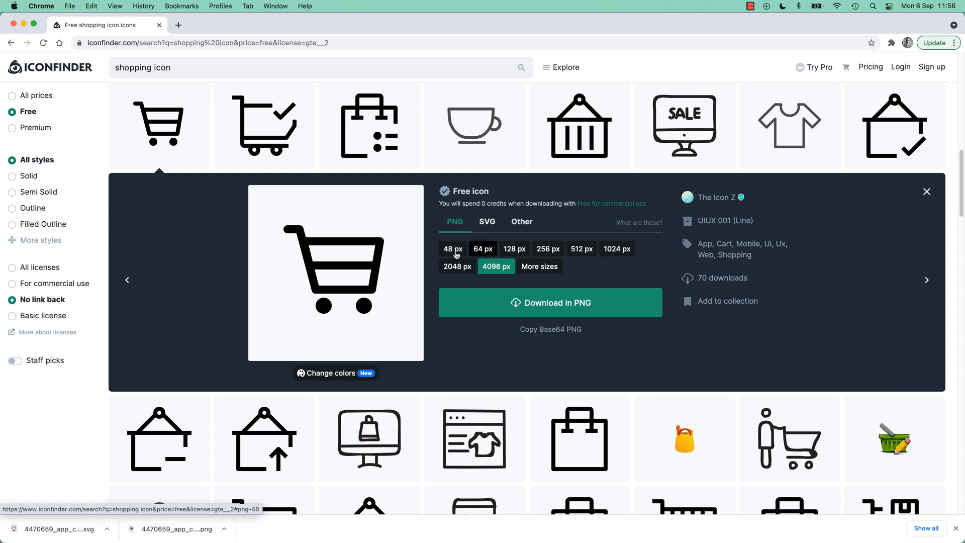
pyautogui.click(452, 249)
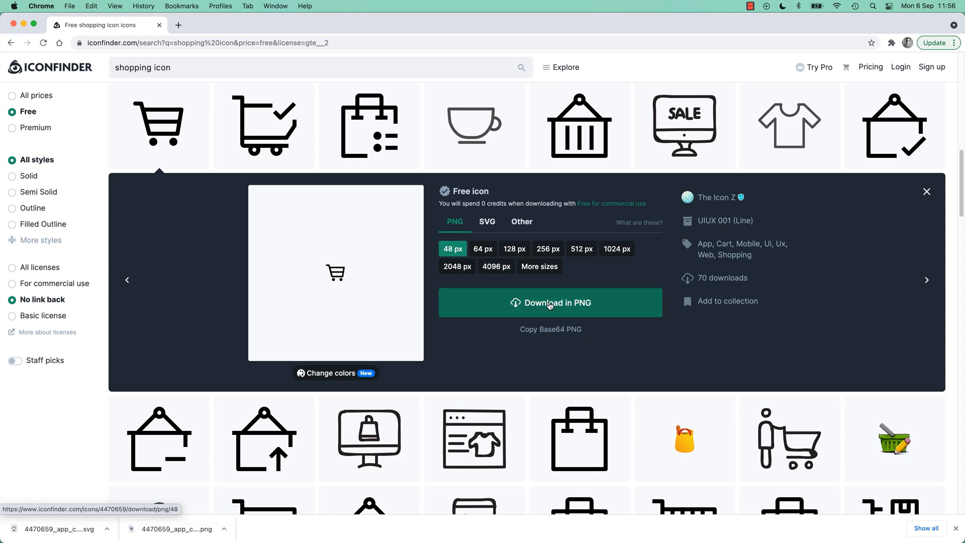
pyautogui.click(550, 303)
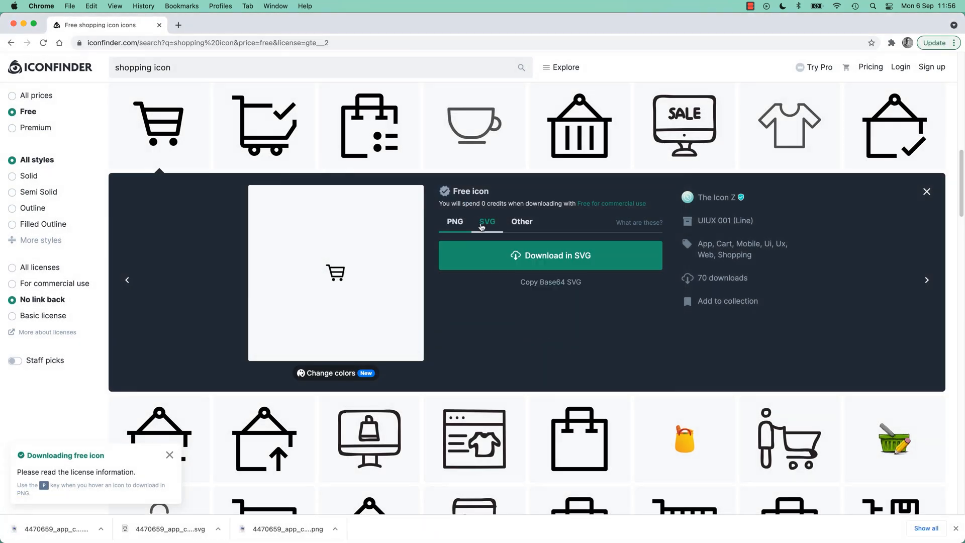
# - Download the same cart icon as an SVG and save it to the Desktop
pyautogui.click(486, 222)
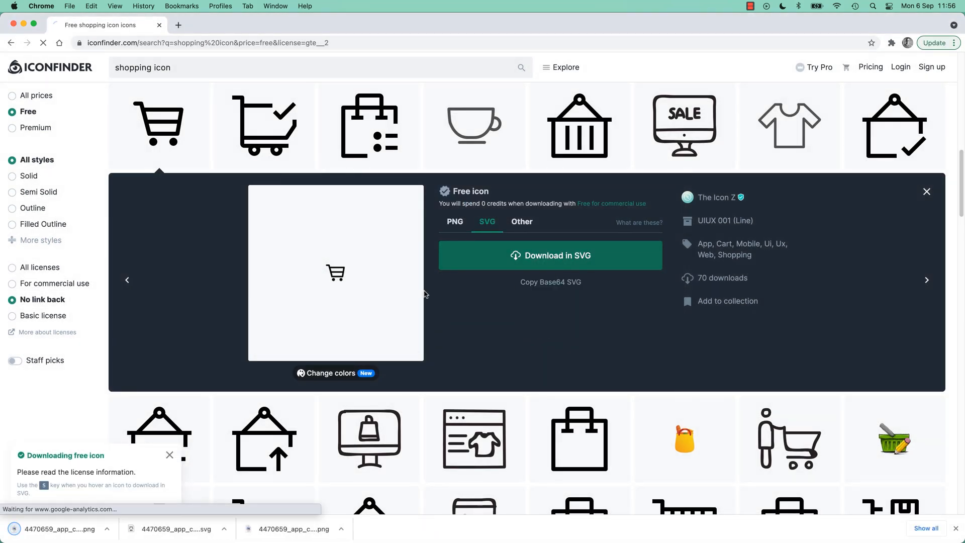
pyautogui.click(550, 255)
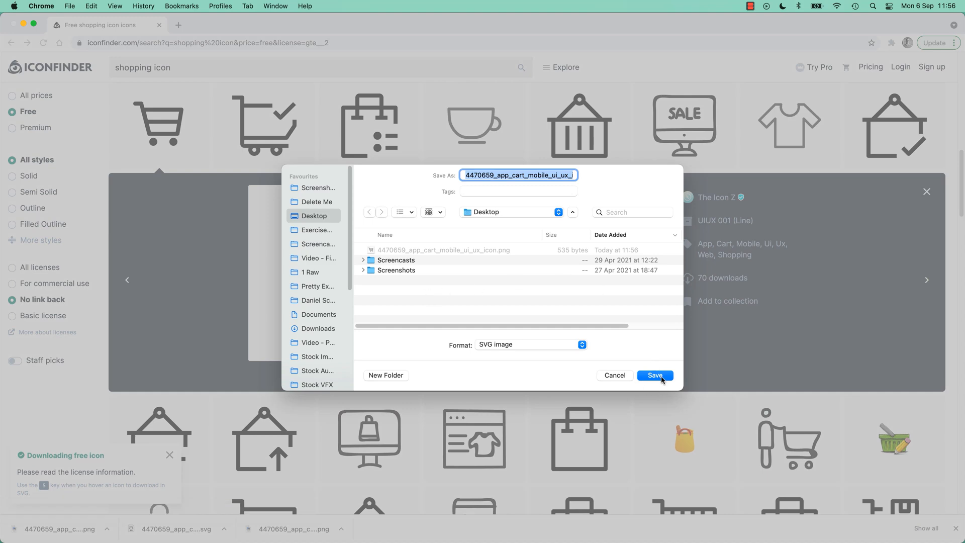
pyautogui.click(654, 375)
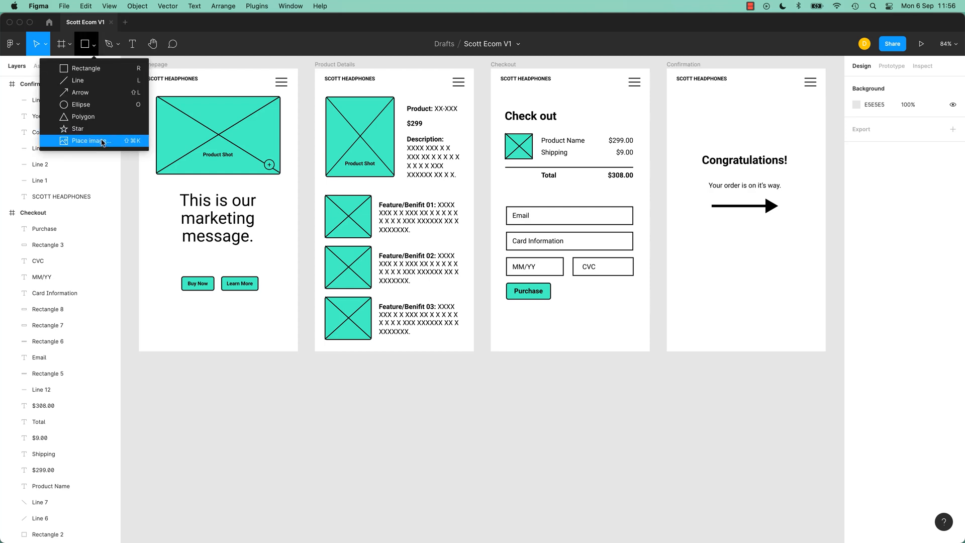
# - Place both cart icon files, PNG and SVG, on the canvas below the wireframes
pyautogui.click(88, 140)
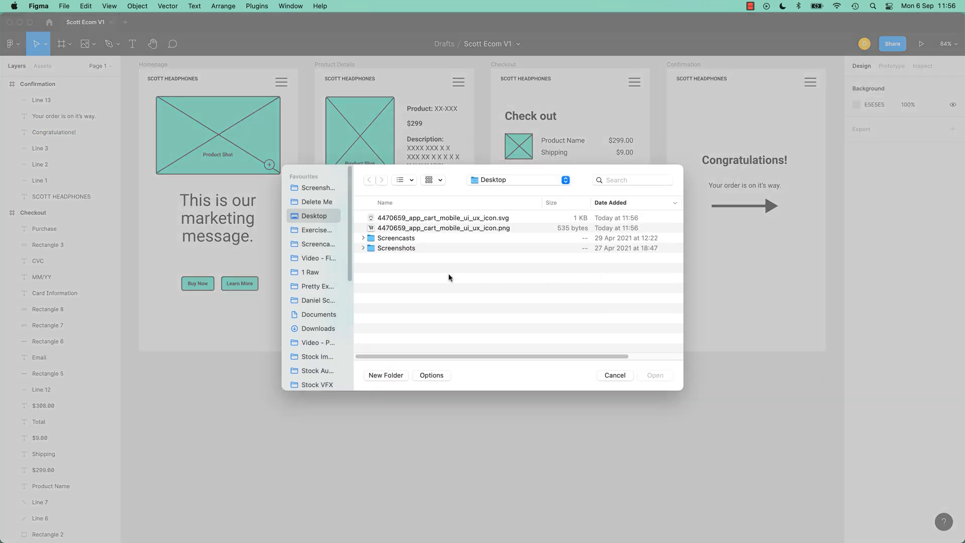
pyautogui.click(443, 223)
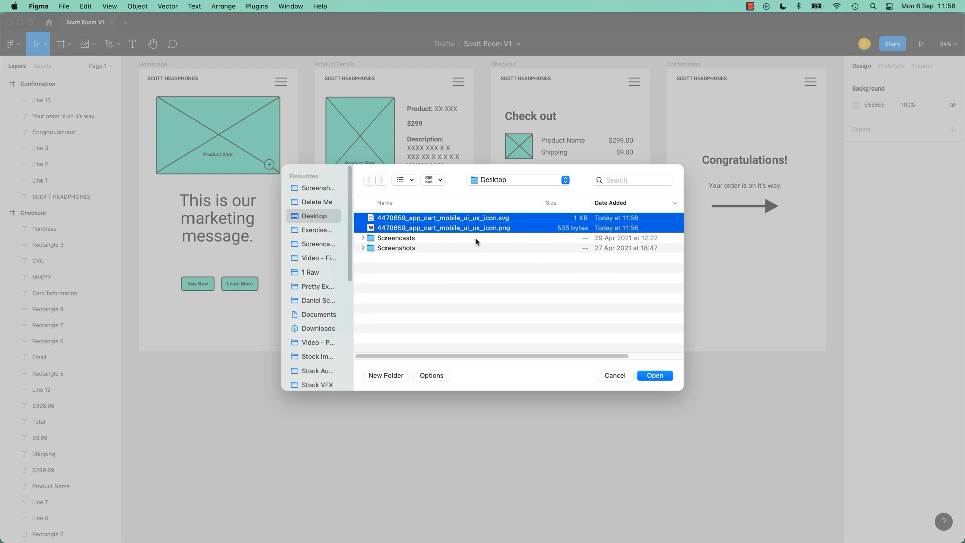
pyautogui.moveTo(499, 235)
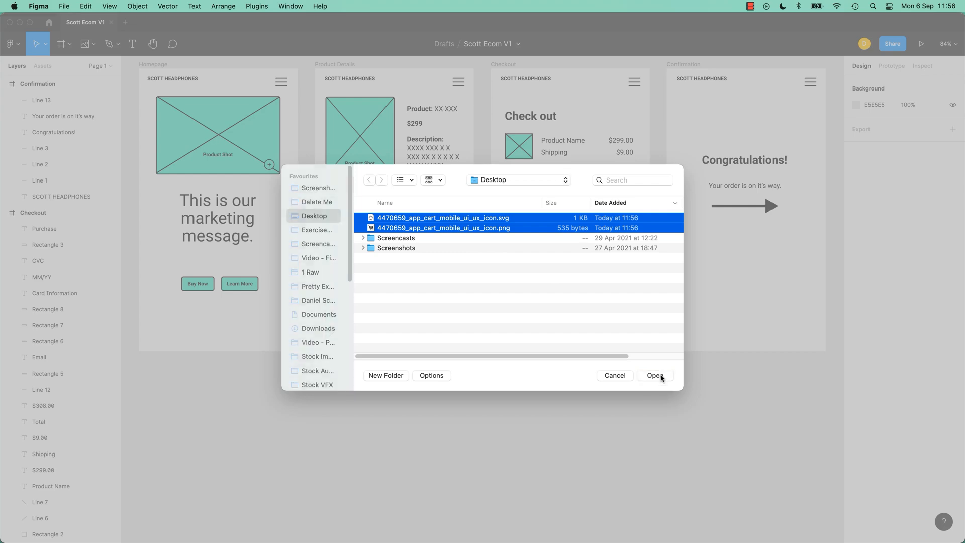
pyautogui.click(655, 376)
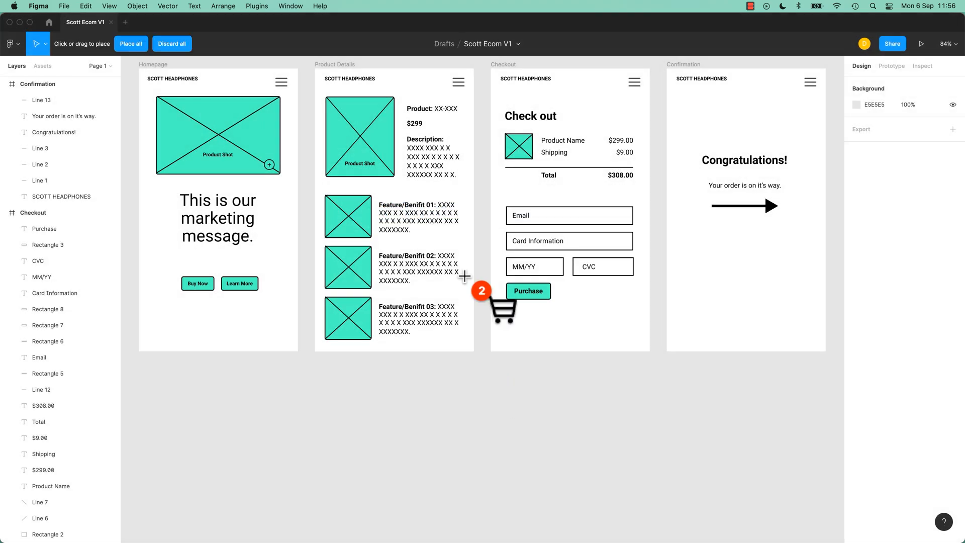
pyautogui.moveTo(582, 305)
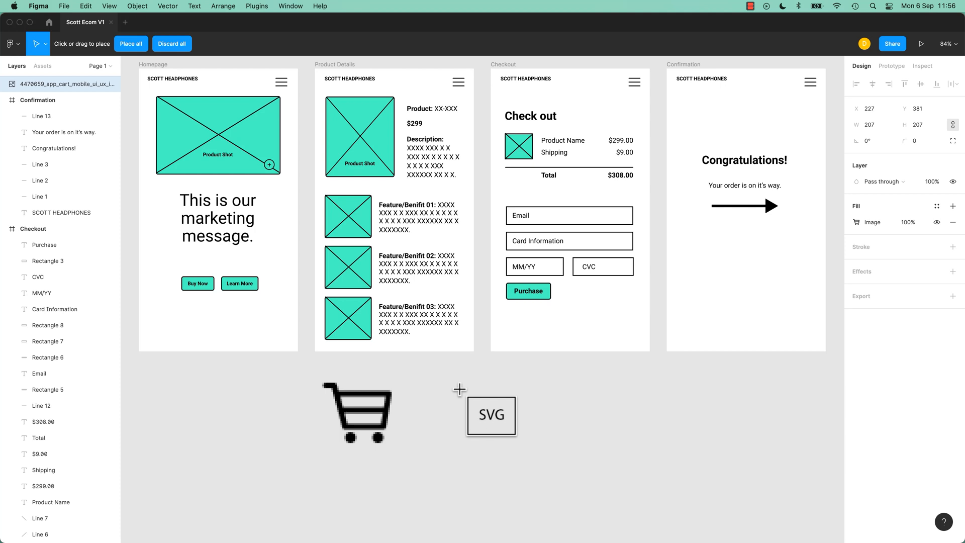
pyautogui.moveTo(491, 416); pyautogui.dragTo(571, 420)
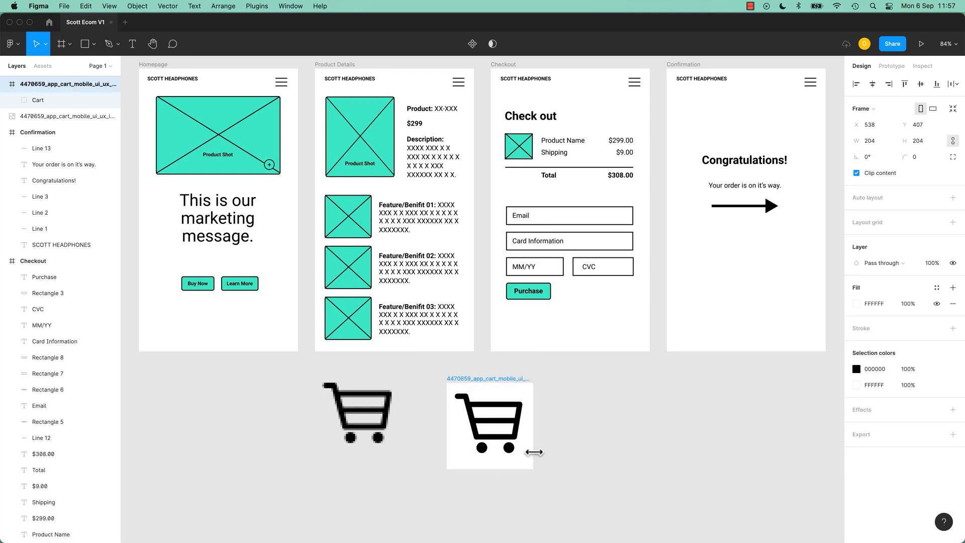
pyautogui.click(357, 413)
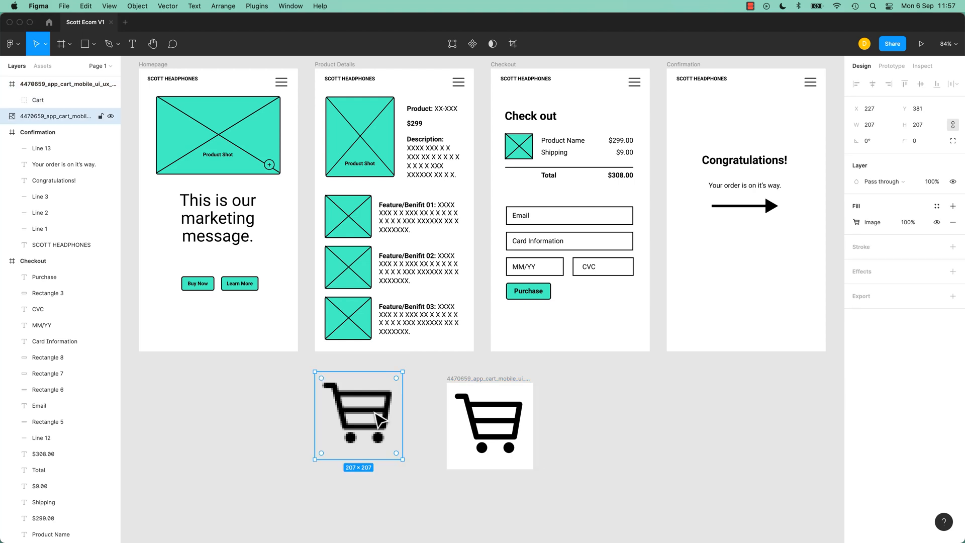
pyautogui.click(489, 425)
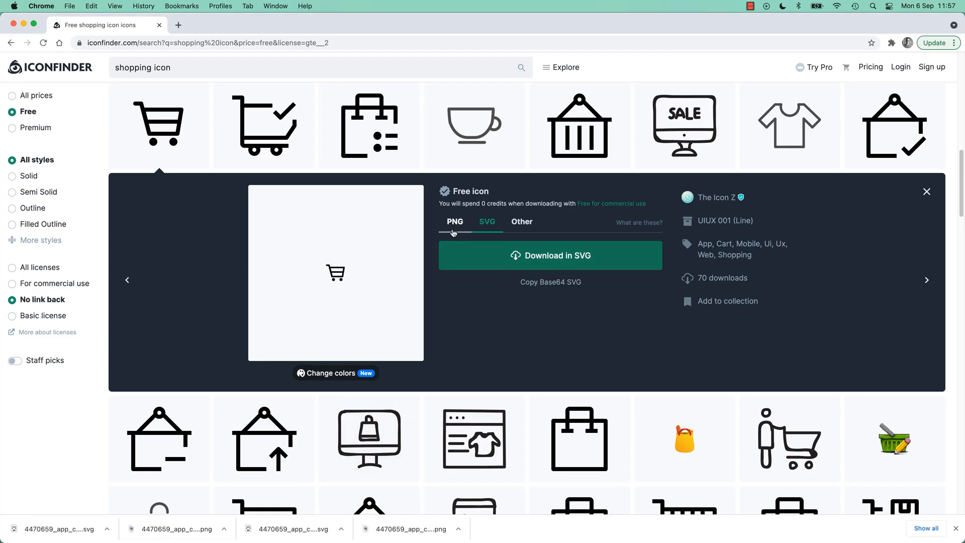
# - Switch the cart icon's download format back to PNG
pyautogui.click(454, 222)
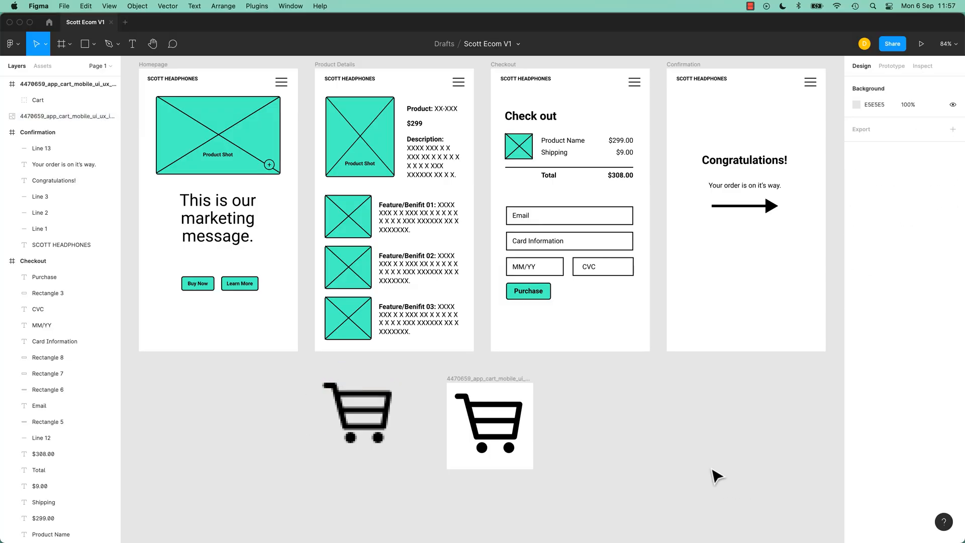
pyautogui.moveTo(141, 88)
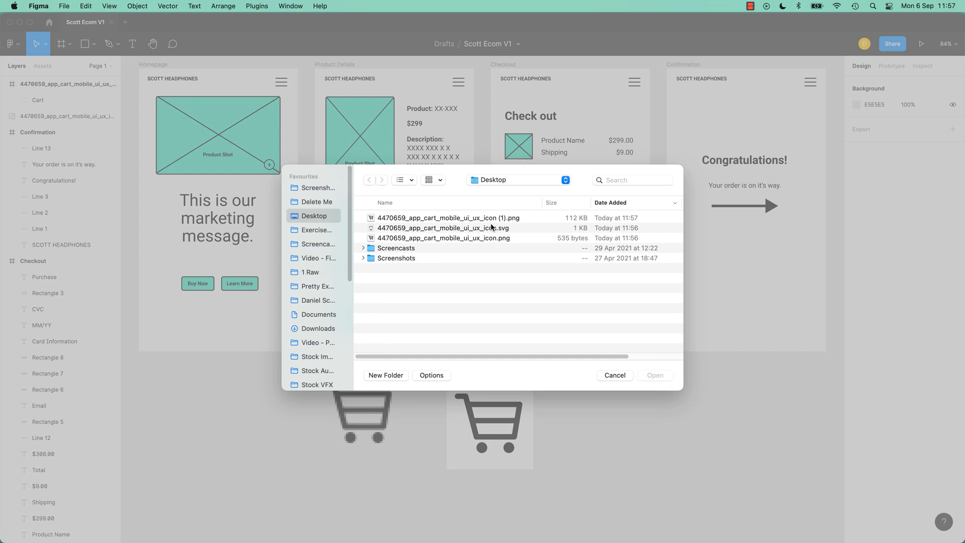
# - Import the newest cart icon PNG and drag it beside the pixelated cart
pyautogui.click(447, 217)
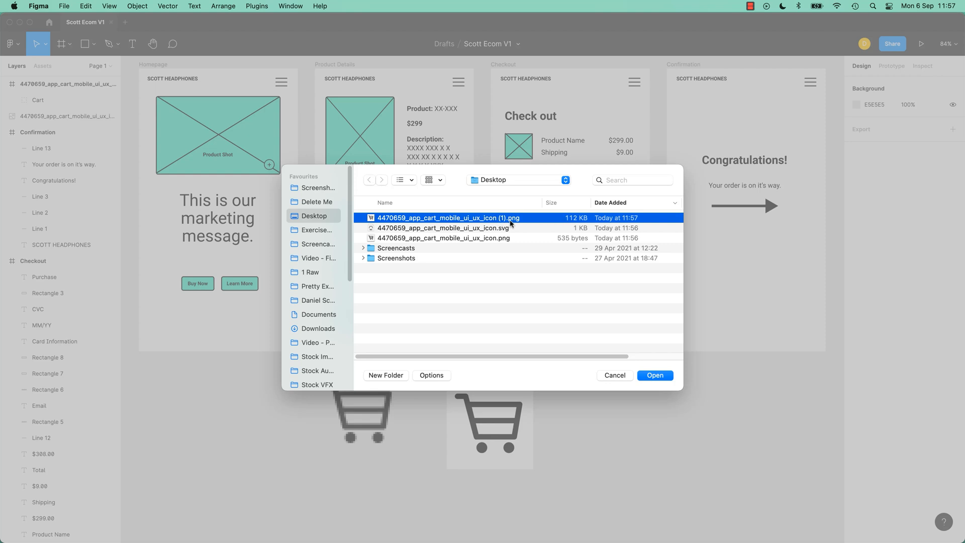
pyautogui.moveTo(576, 234)
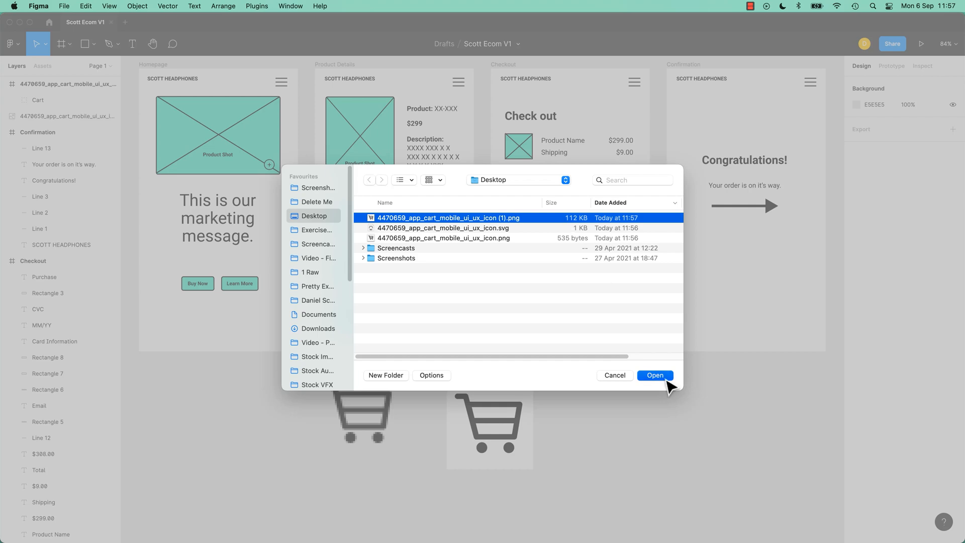
pyautogui.click(654, 375)
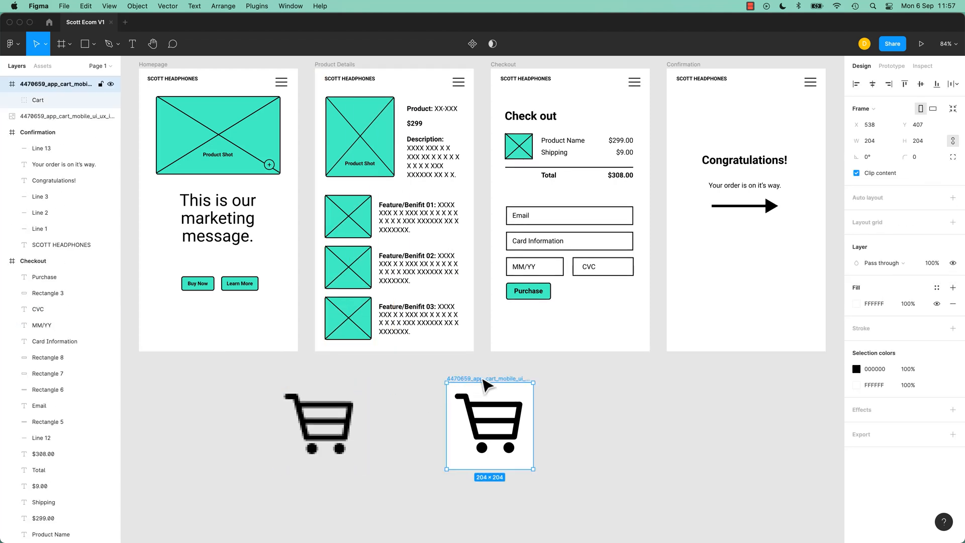
pyautogui.moveTo(489, 425); pyautogui.dragTo(376, 225)
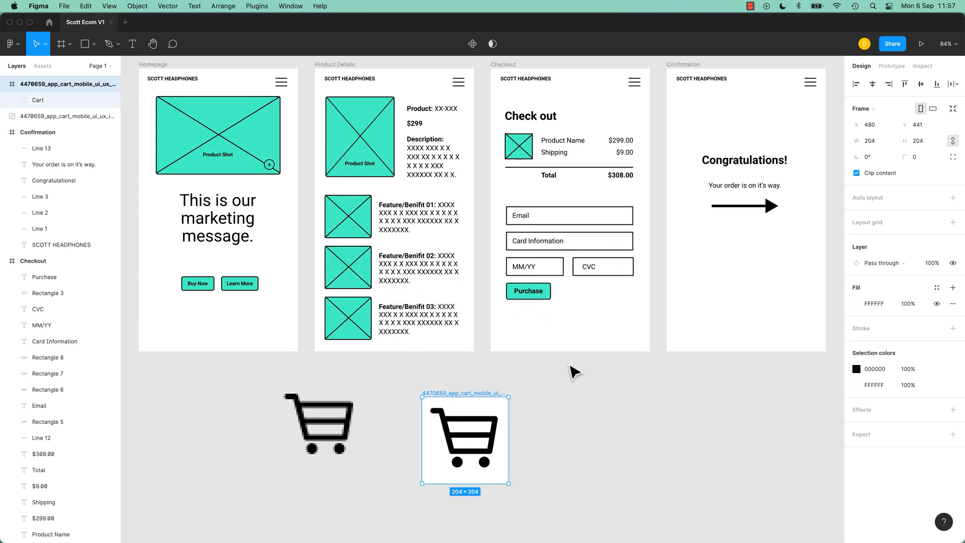
pyautogui.moveTo(577, 411)
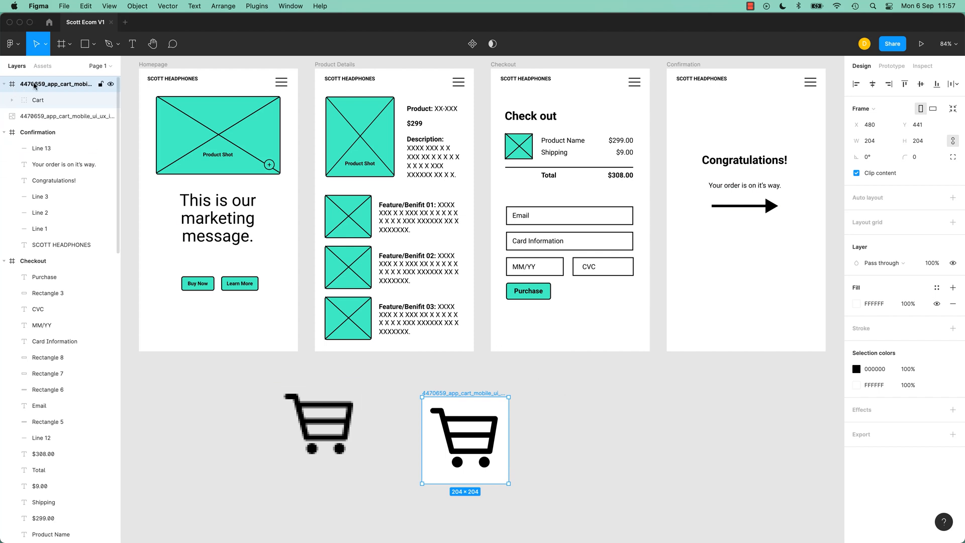
# - Extract the cart vector from its imported frame, remove the frame, and move it beside the pixelated cart
pyautogui.click(38, 100)
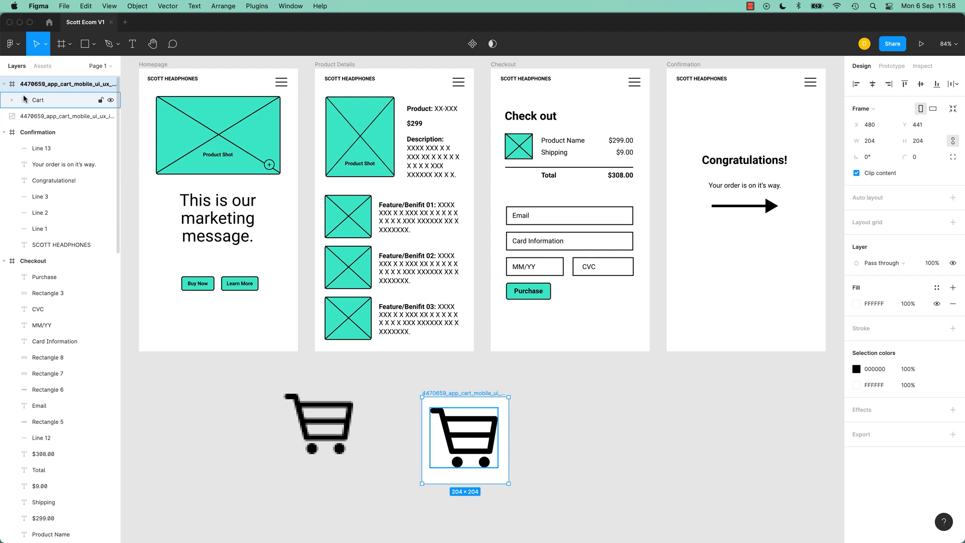
pyautogui.click(12, 100)
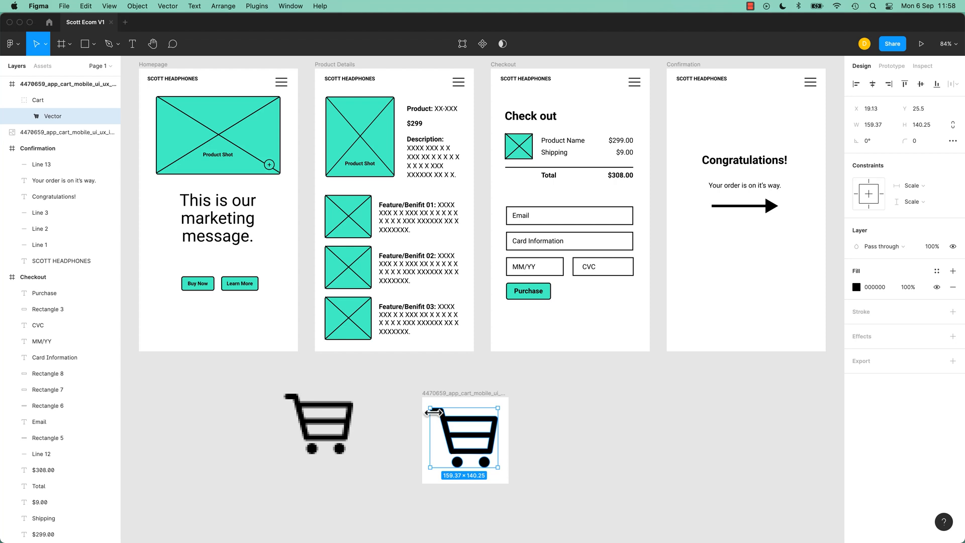
pyautogui.moveTo(601, 422)
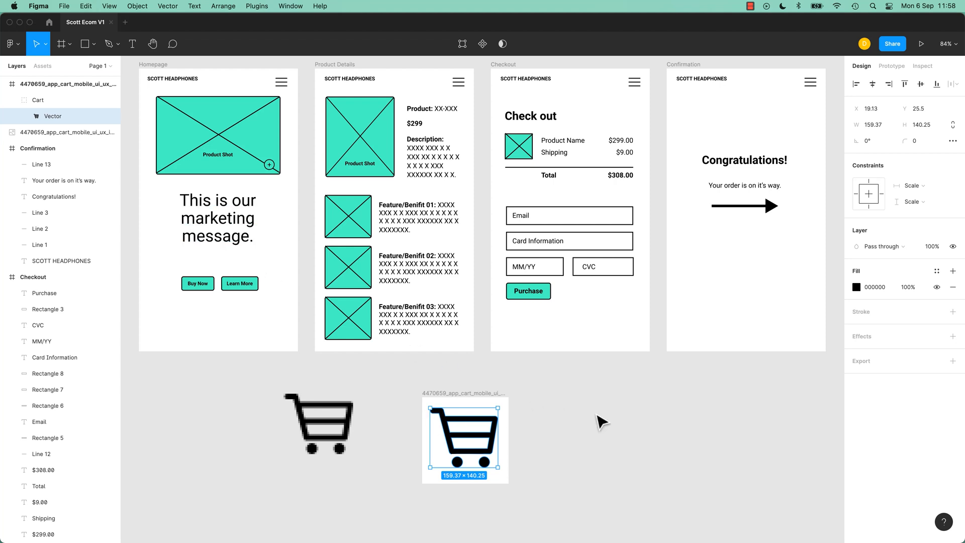
pyautogui.press('cmd+v')
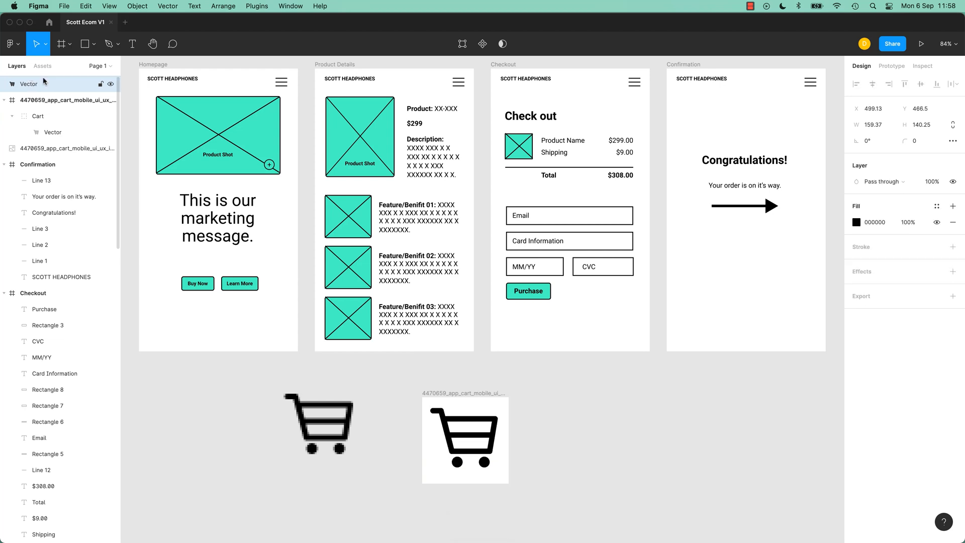
pyautogui.click(464, 439)
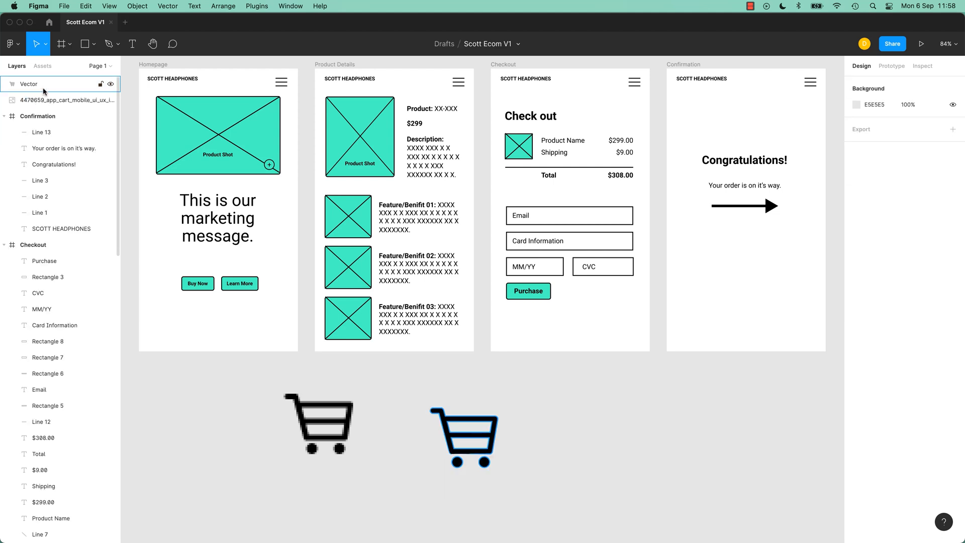
pyautogui.click(463, 437)
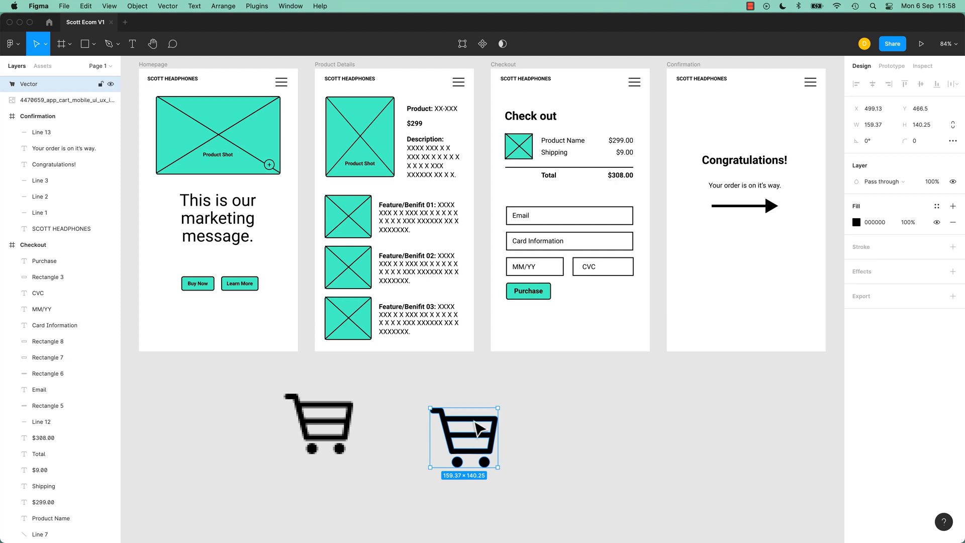
pyautogui.moveTo(463, 439); pyautogui.dragTo(453, 400)
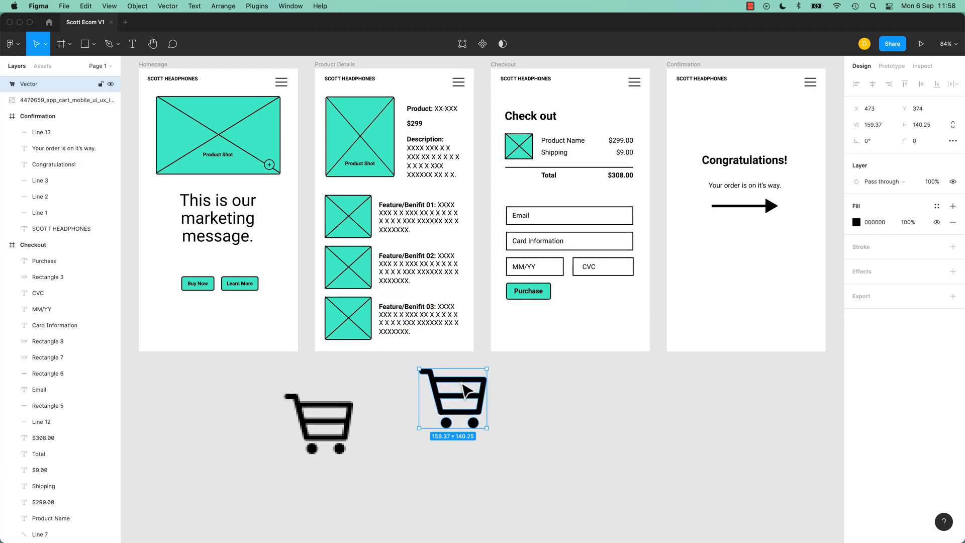
# - Fill the cart vector with teal 49FAC5, then enlarge it and scale it back down
pyautogui.click(867, 222)
pyautogui.write('49FAC5')
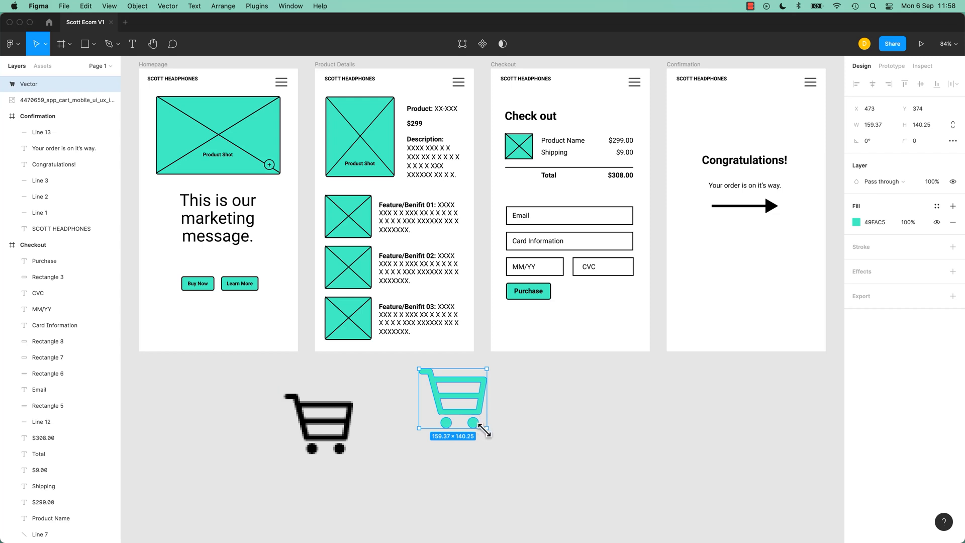
pyautogui.moveTo(486, 431); pyautogui.dragTo(610, 533)
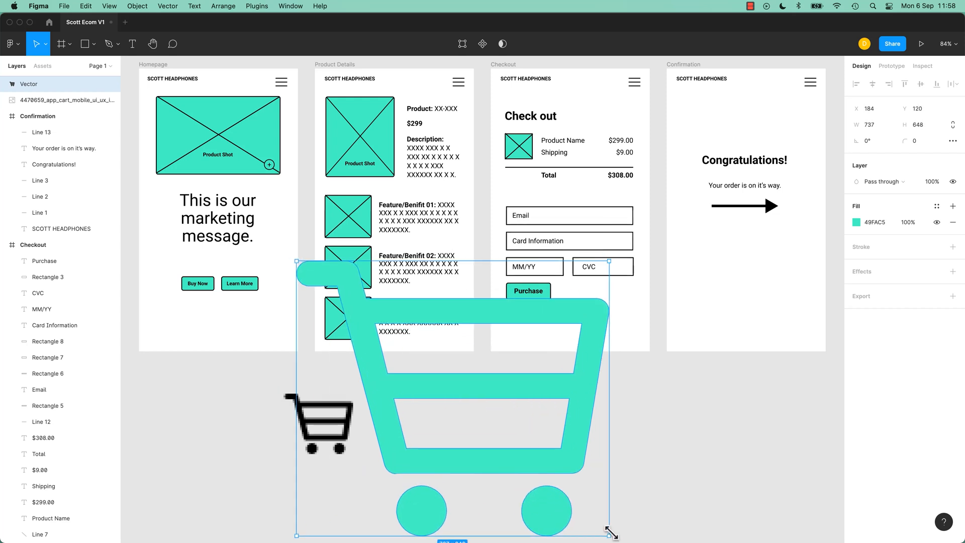
pyautogui.moveTo(611, 533); pyautogui.dragTo(473, 427)
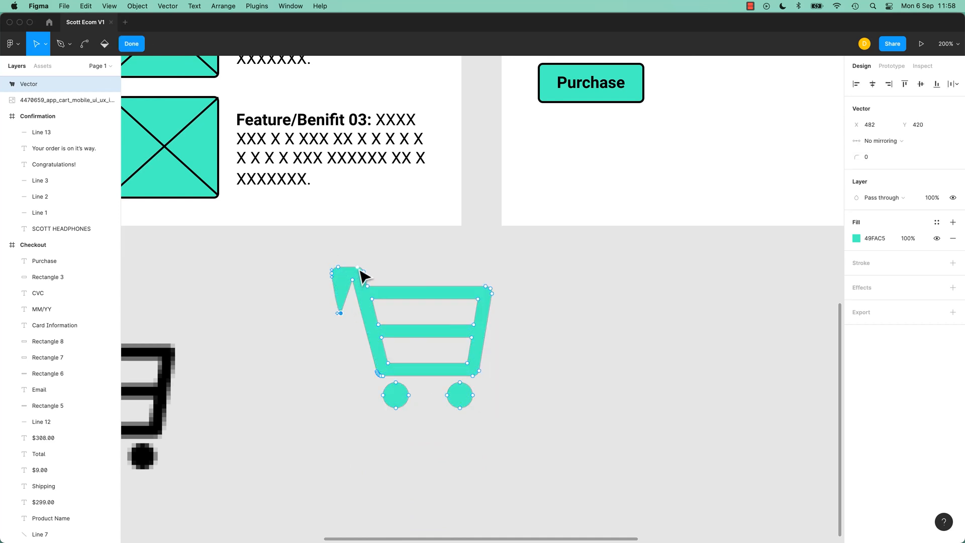
# - Drag the cart handle's anchor point upward to form a distorted spike
pyautogui.moveTo(357, 270); pyautogui.dragTo(354, 237)
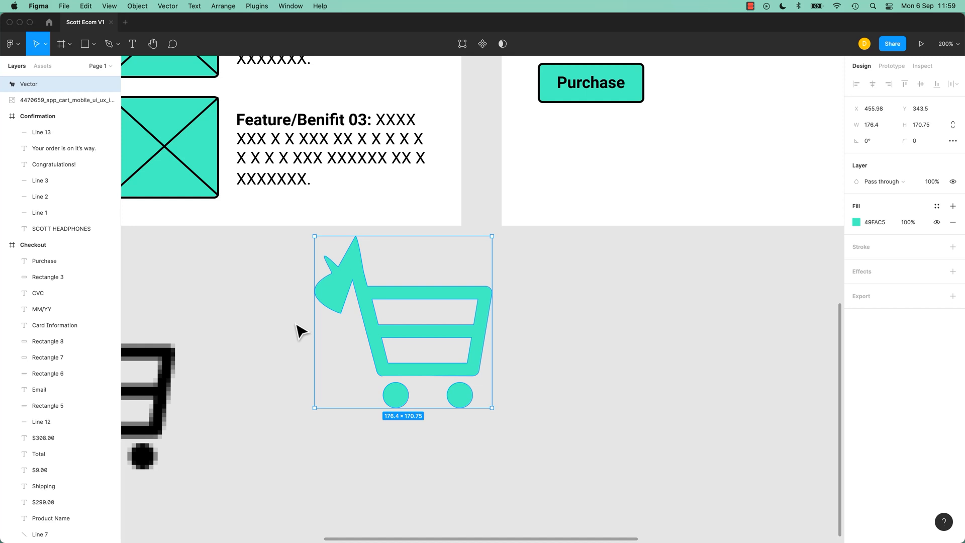
pyautogui.moveTo(310, 329)
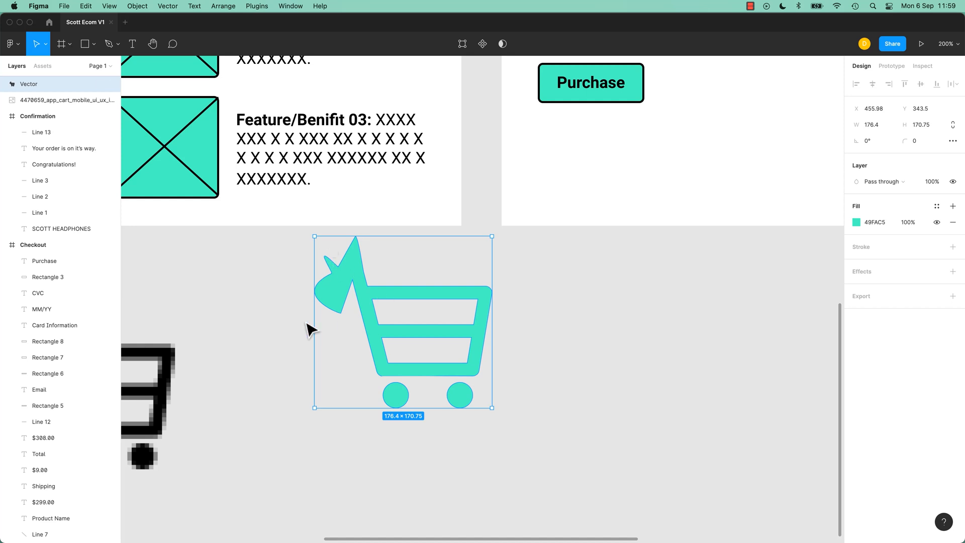
pyautogui.moveTo(258, 369)
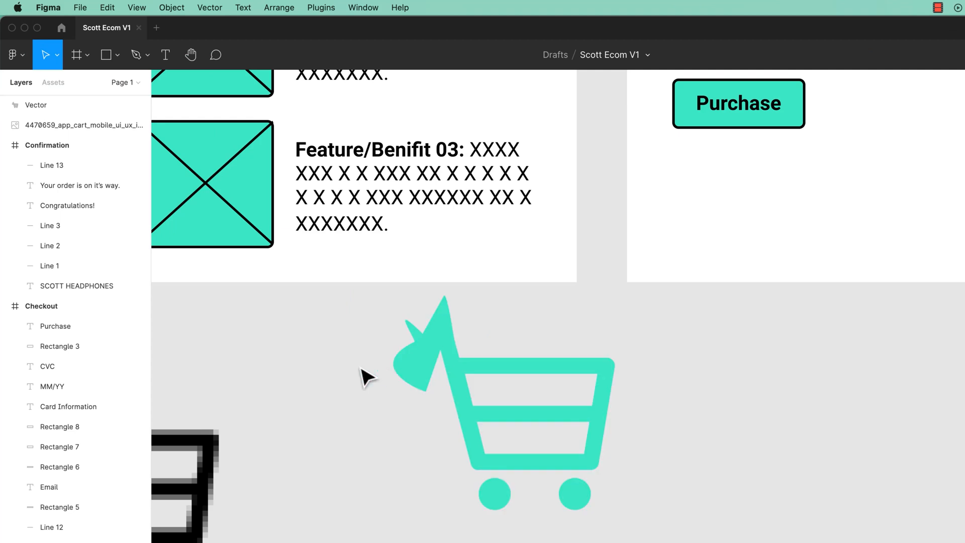
pyautogui.moveTo(337, 405)
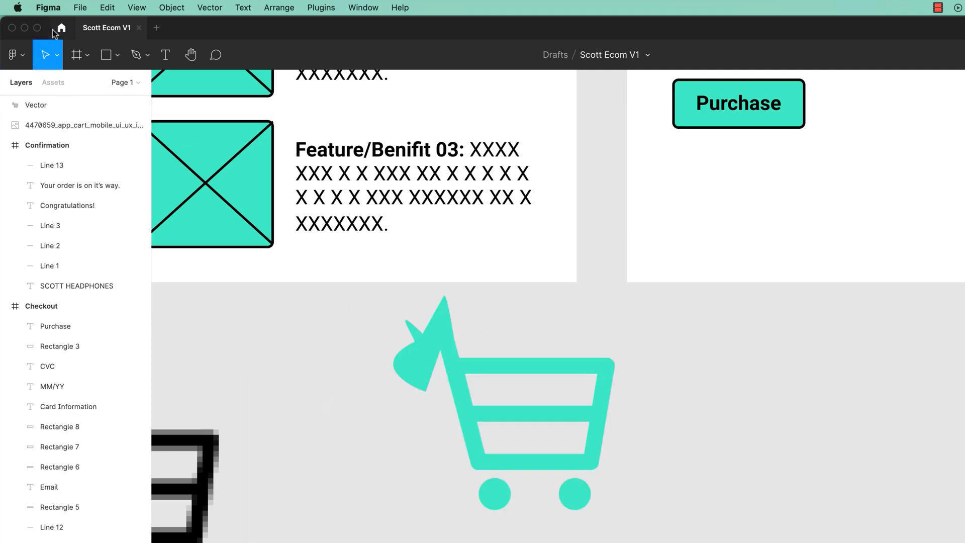
pyautogui.moveTo(63, 33)
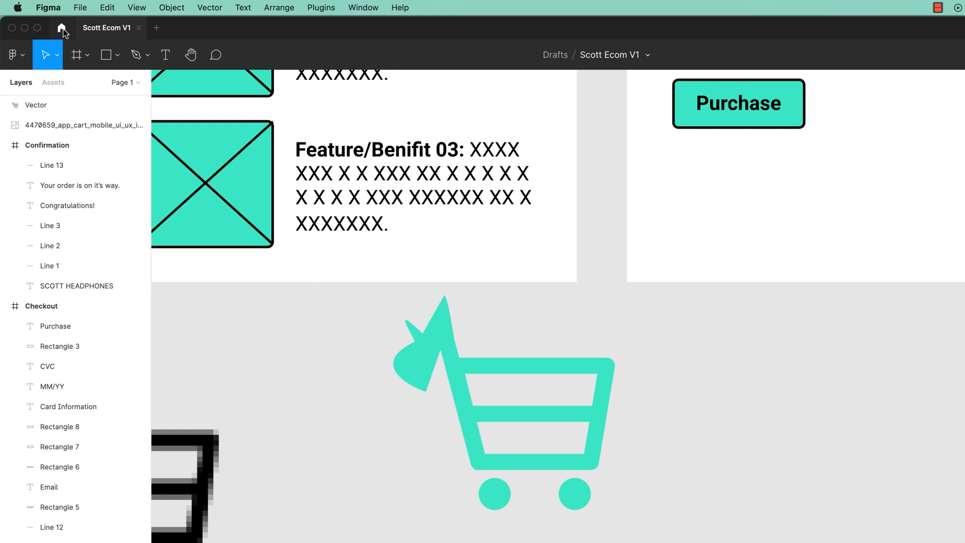
# - Go to the file browser and filter Figma Community to Icons
pyautogui.click(63, 28)
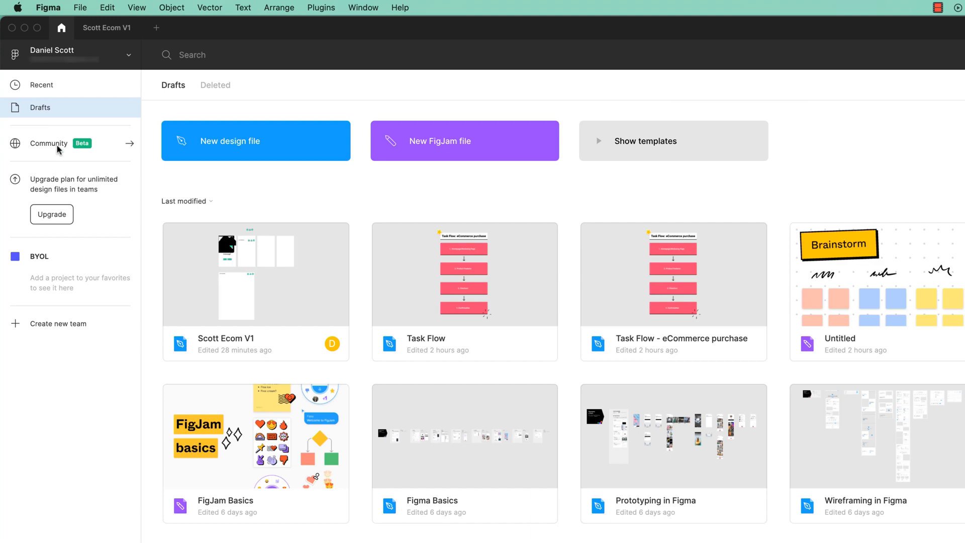
pyautogui.moveTo(57, 146)
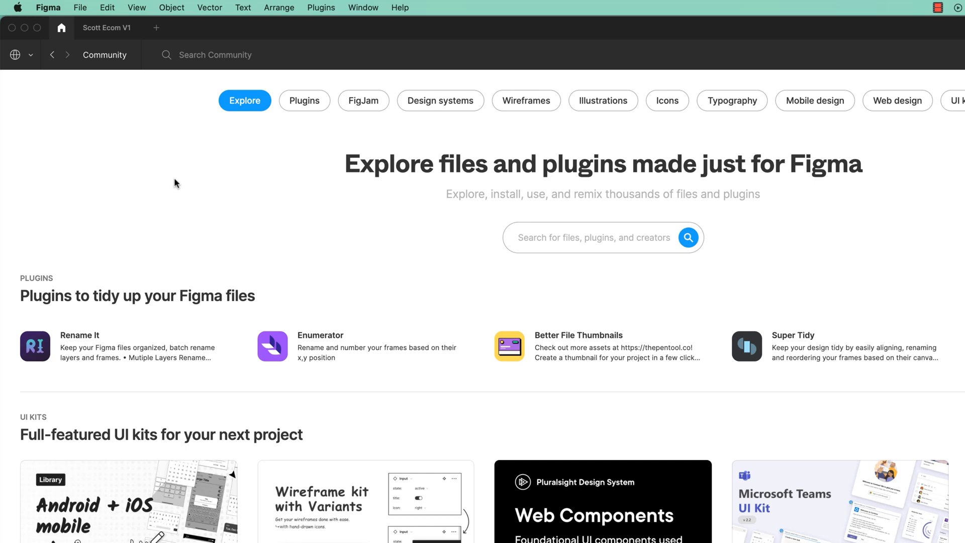
pyautogui.moveTo(170, 167)
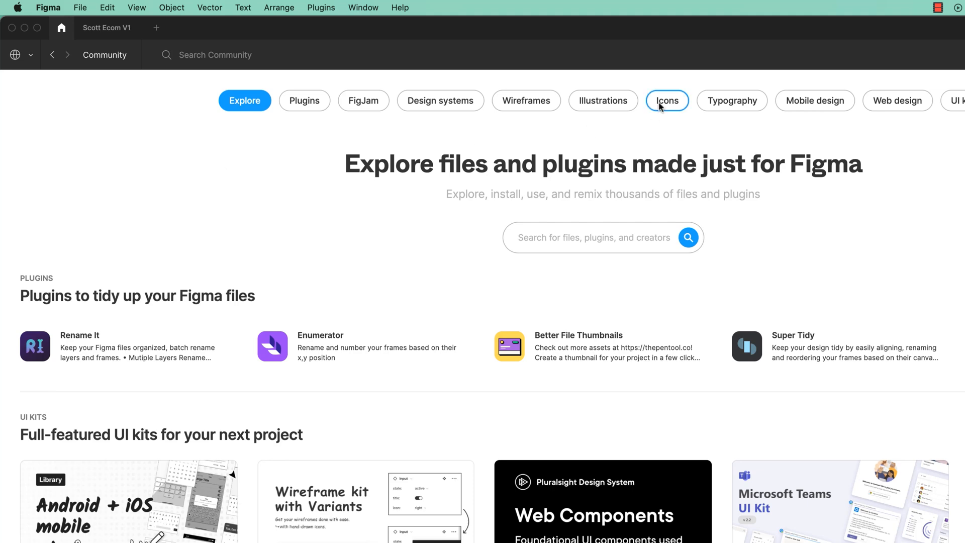
pyautogui.click(666, 100)
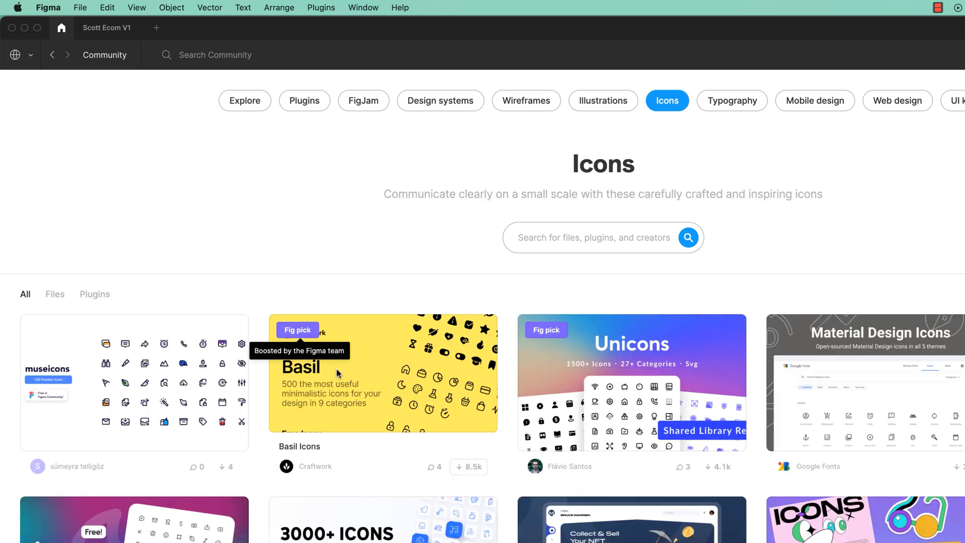
pyautogui.moveTo(323, 250)
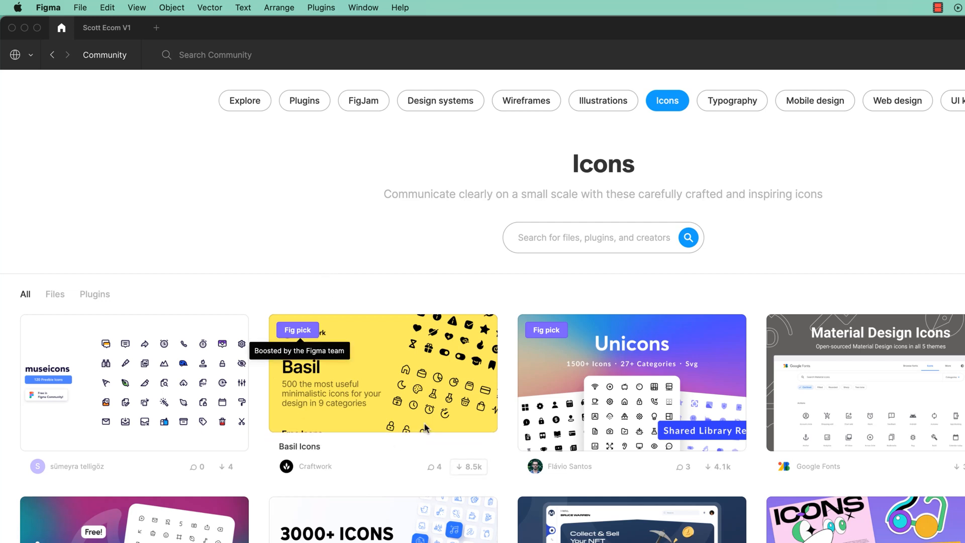
pyautogui.moveTo(371, 275)
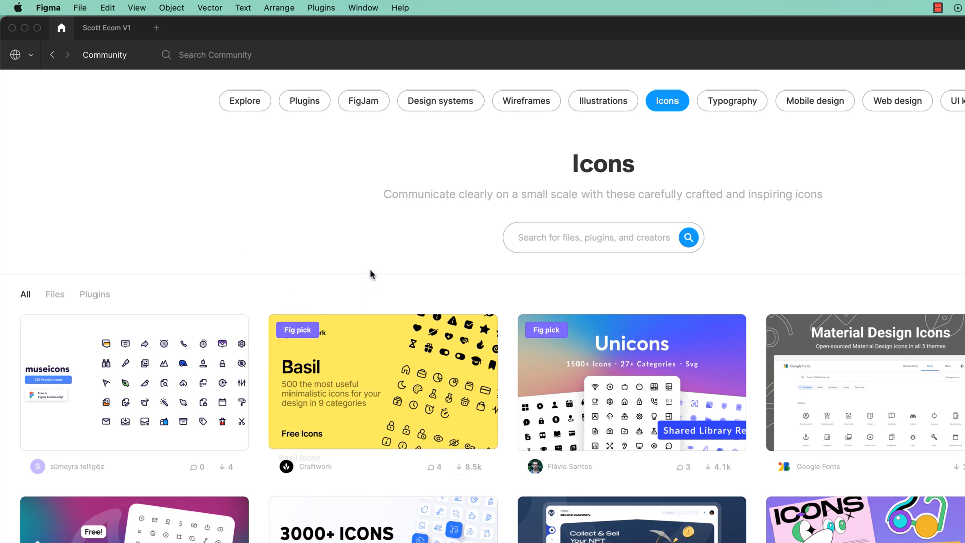
pyautogui.moveTo(411, 282)
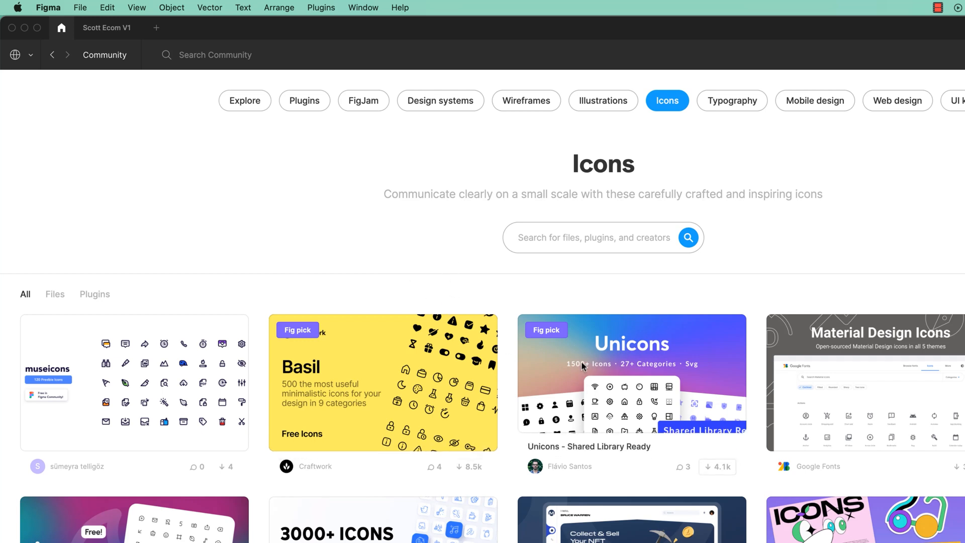
pyautogui.moveTo(670, 379)
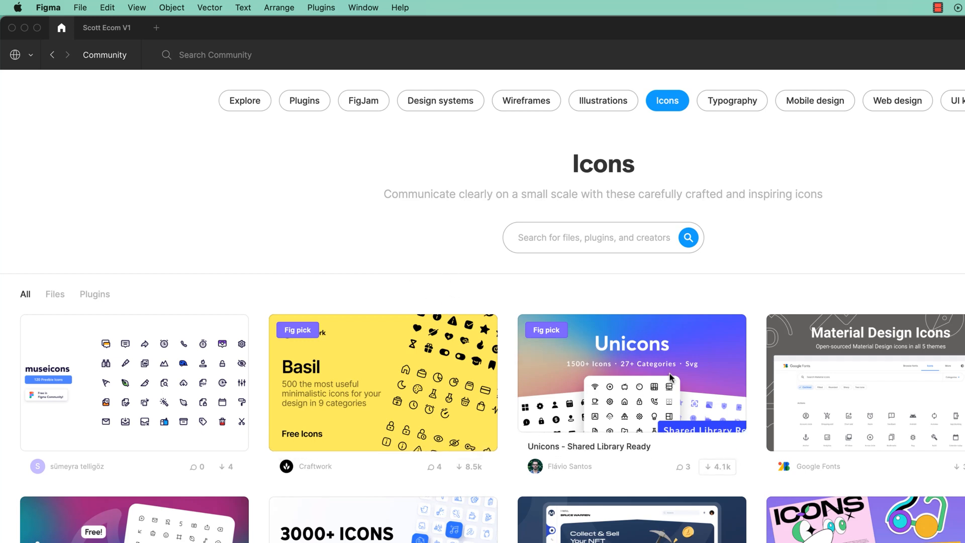
pyautogui.moveTo(672, 398)
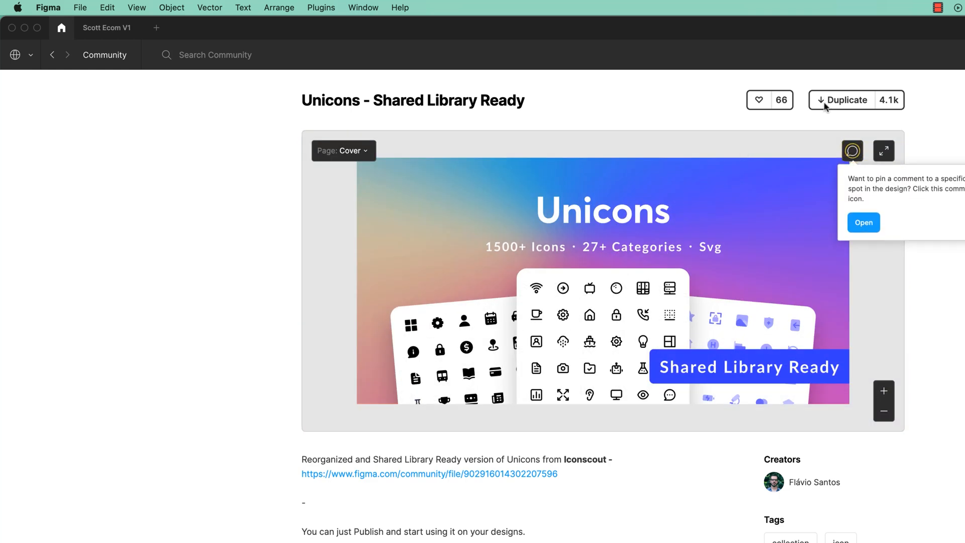
# - Duplicate the Unicons - Shared Library Ready file into Drafts and open its Unicons page
pyautogui.click(843, 100)
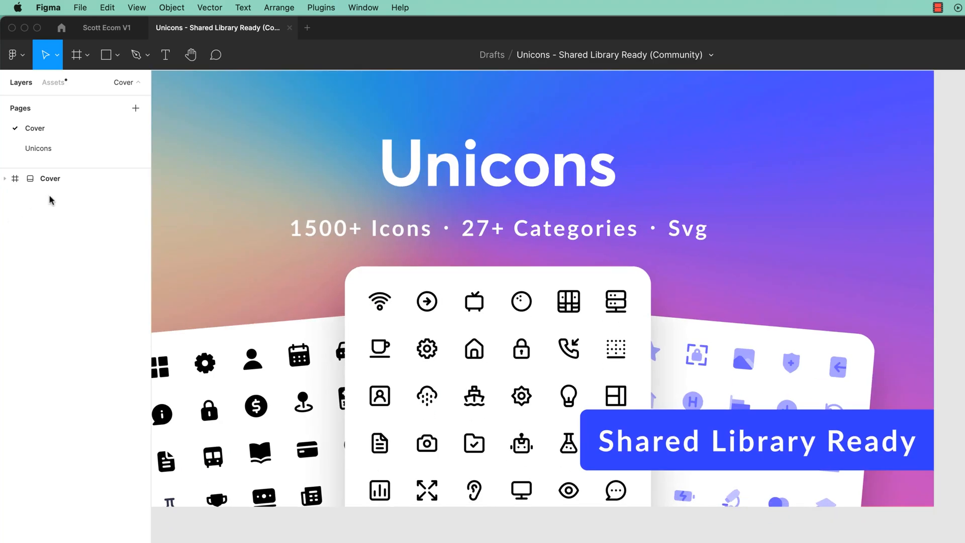
pyautogui.click(38, 148)
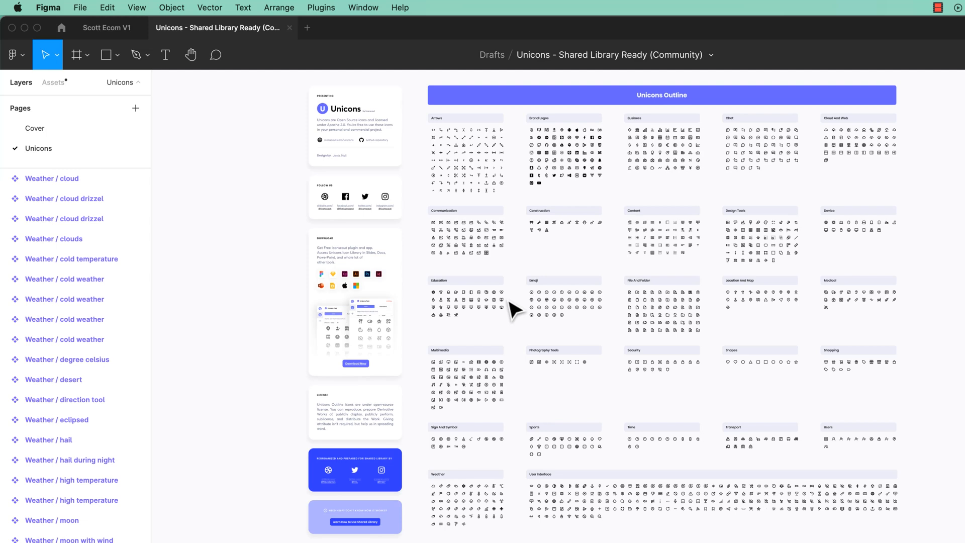
pyautogui.moveTo(612, 251)
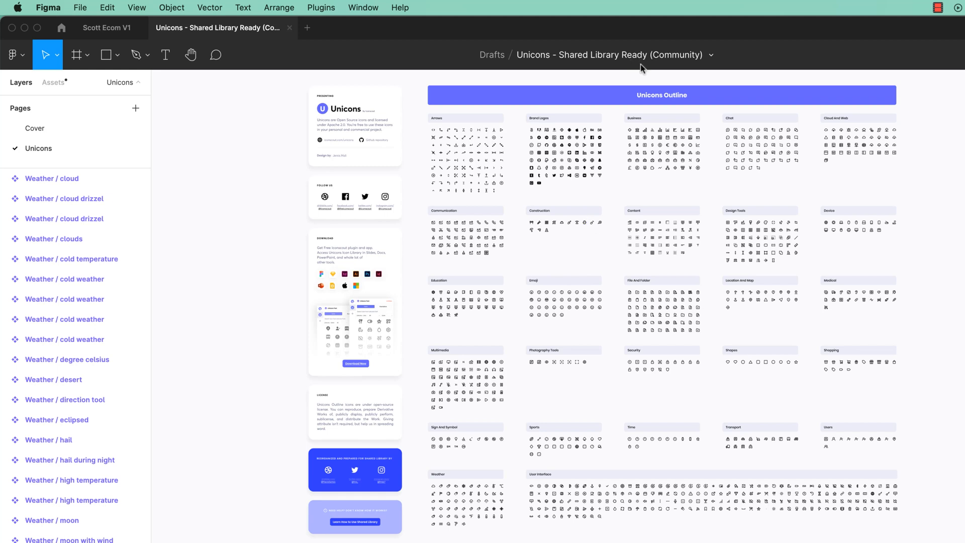
pyautogui.moveTo(607, 269)
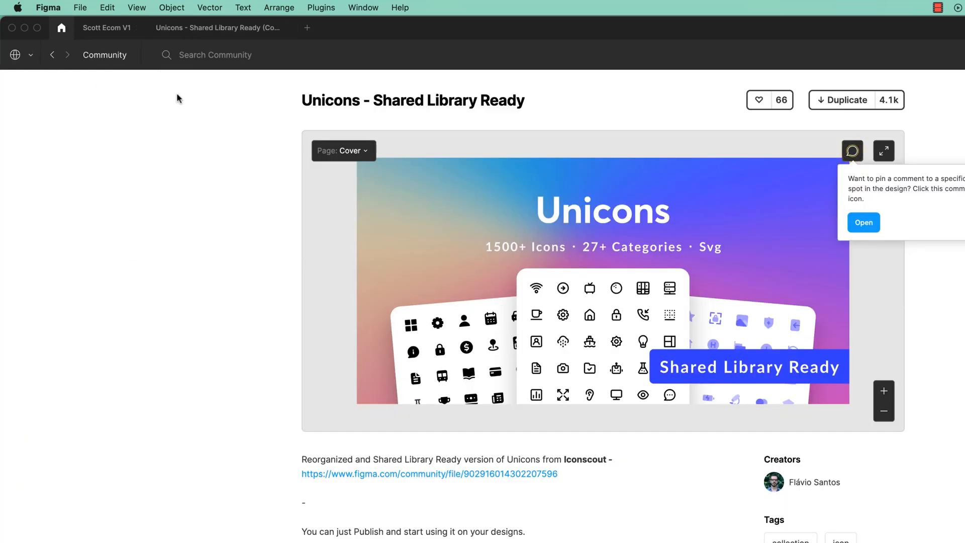
pyautogui.moveTo(96, 109)
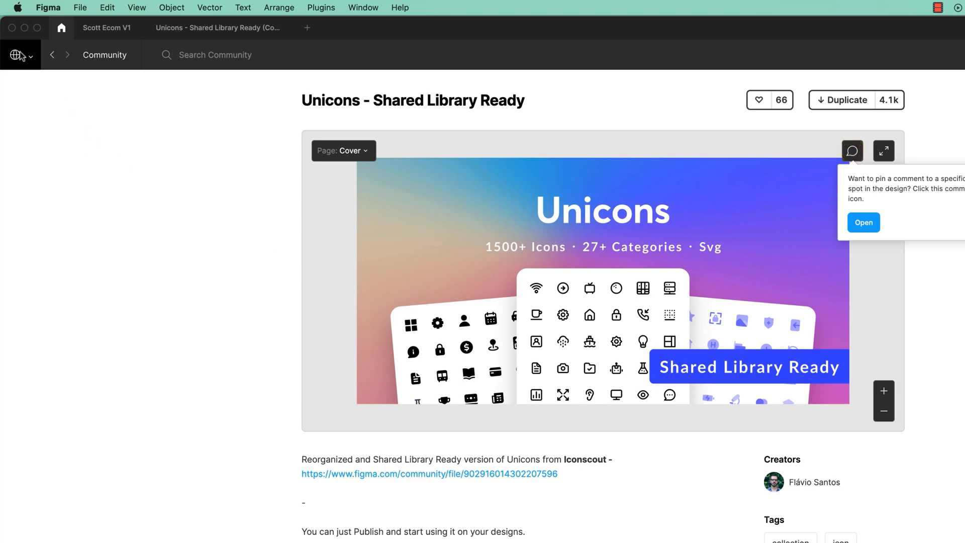
# - Leave Community via the account switcher and confirm the Unicons copy in Drafts
pyautogui.click(29, 55)
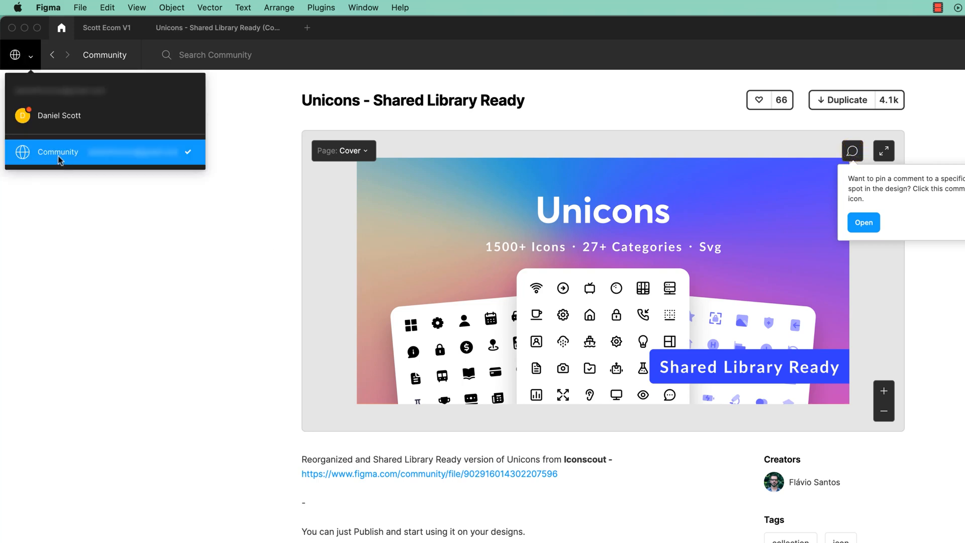
pyautogui.click(58, 116)
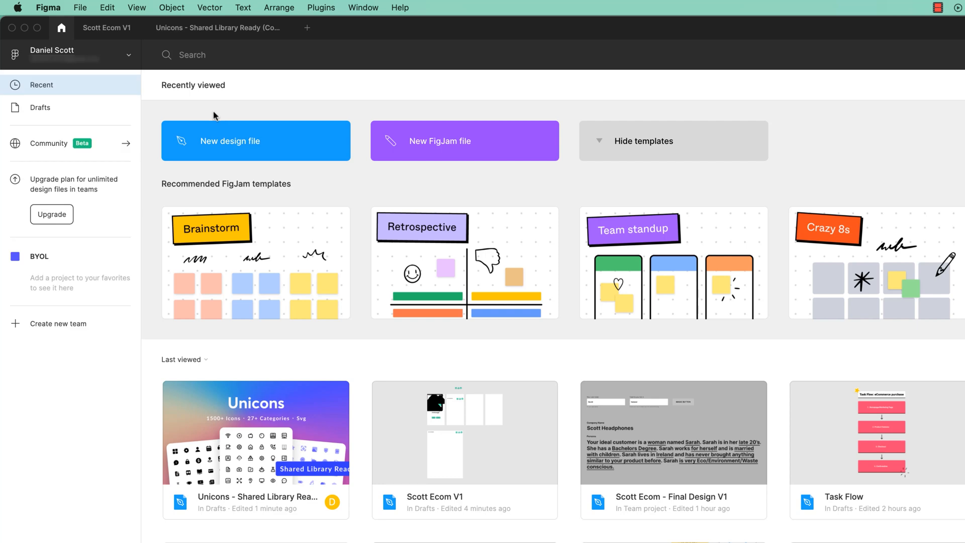
pyautogui.moveTo(186, 115)
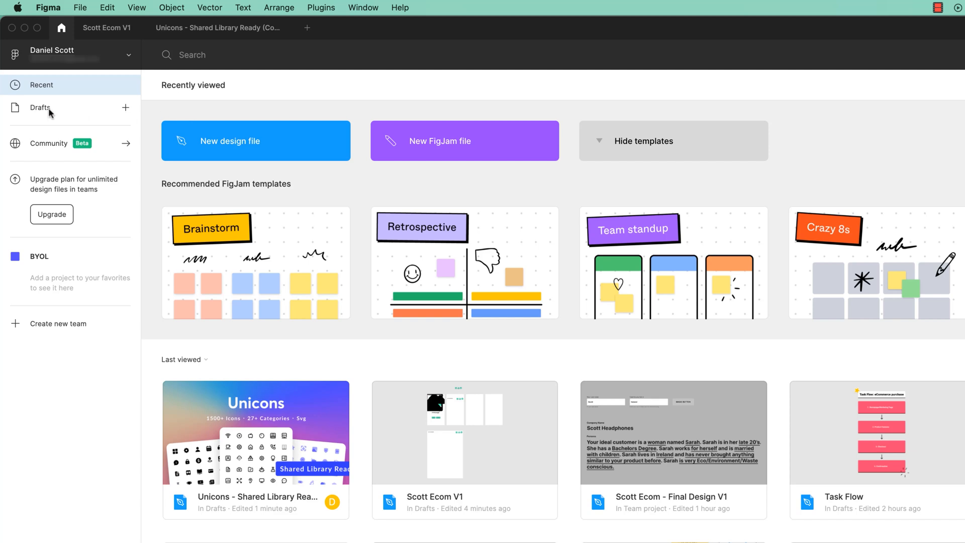
pyautogui.moveTo(35, 85)
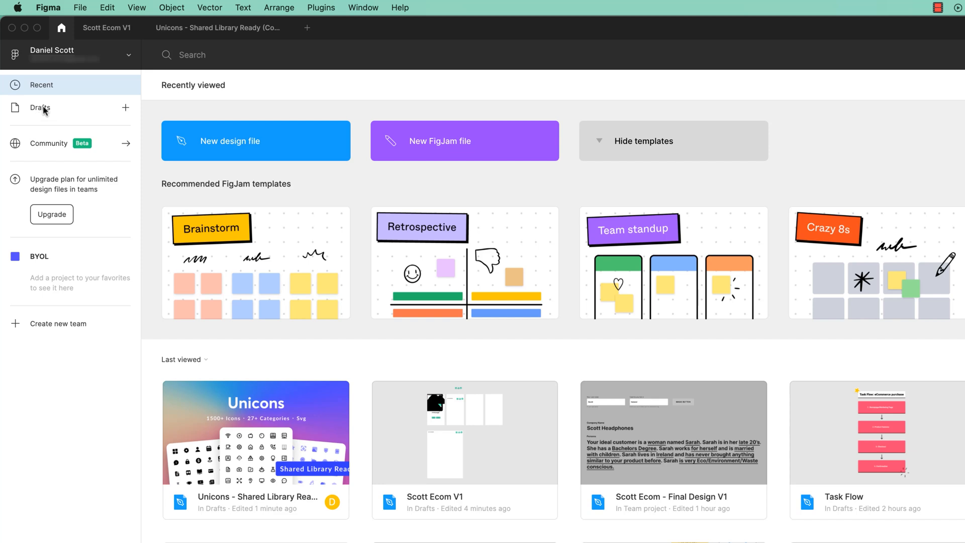
pyautogui.click(39, 107)
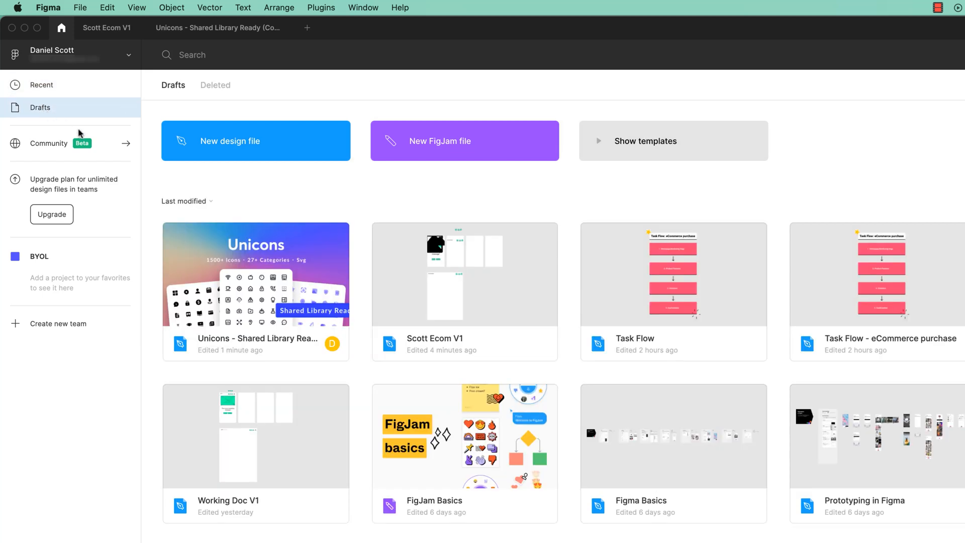
pyautogui.moveTo(283, 300)
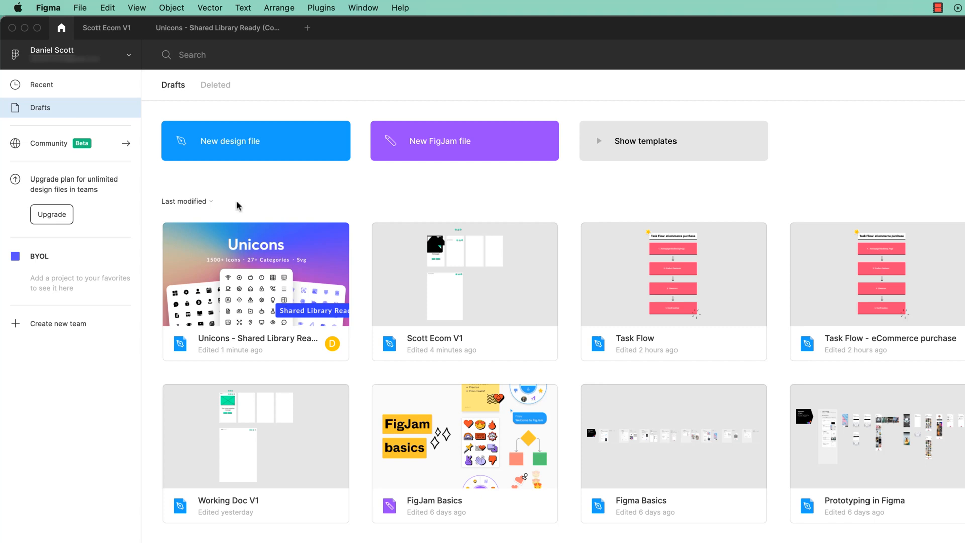
pyautogui.rightClick(255, 274)
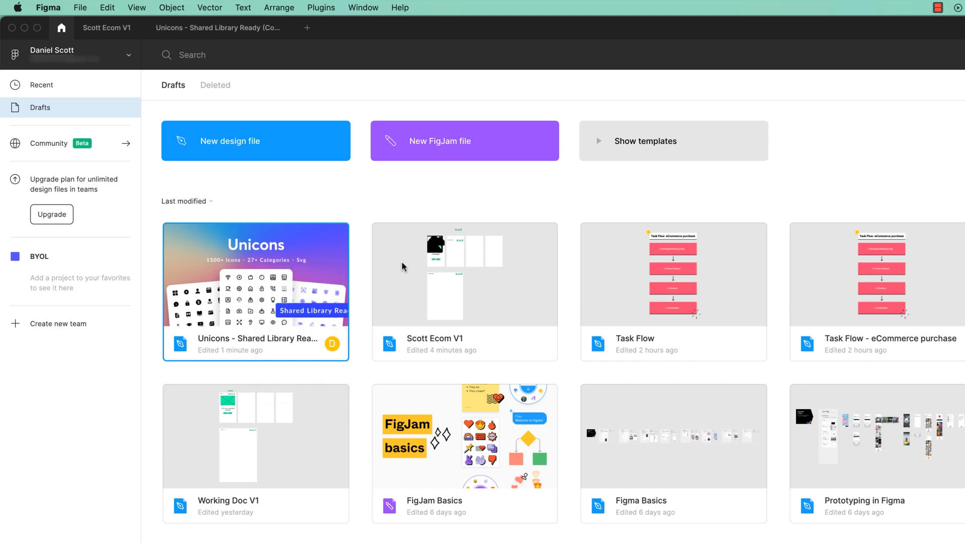
pyautogui.moveTo(346, 207)
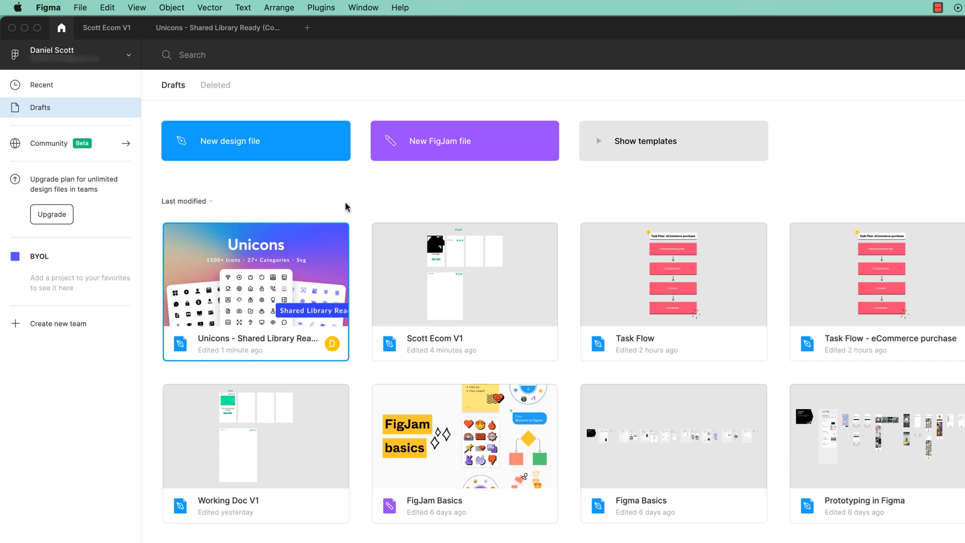
pyautogui.moveTo(343, 206)
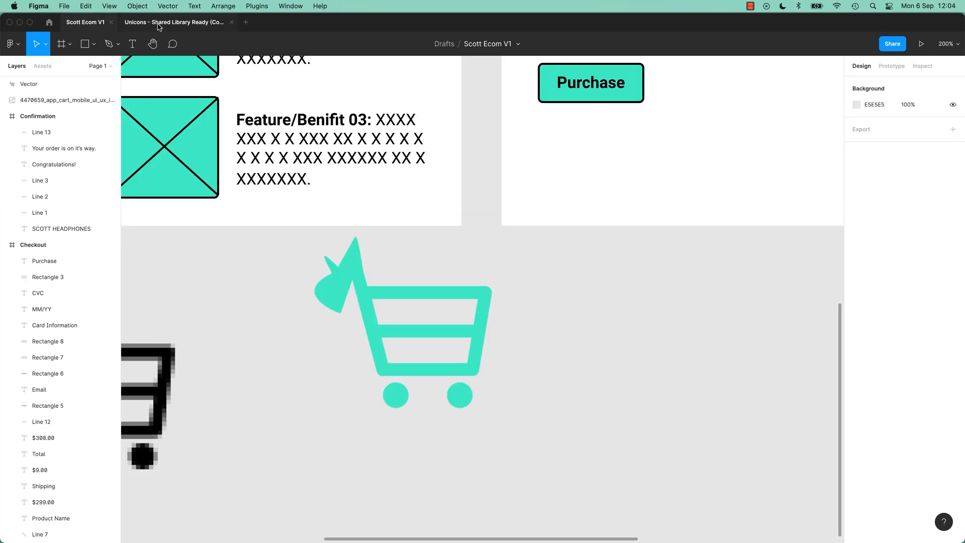
# - Copy the File and Folder / document icon from Unicons and paste it into Scott Ecom V1
pyautogui.click(174, 23)
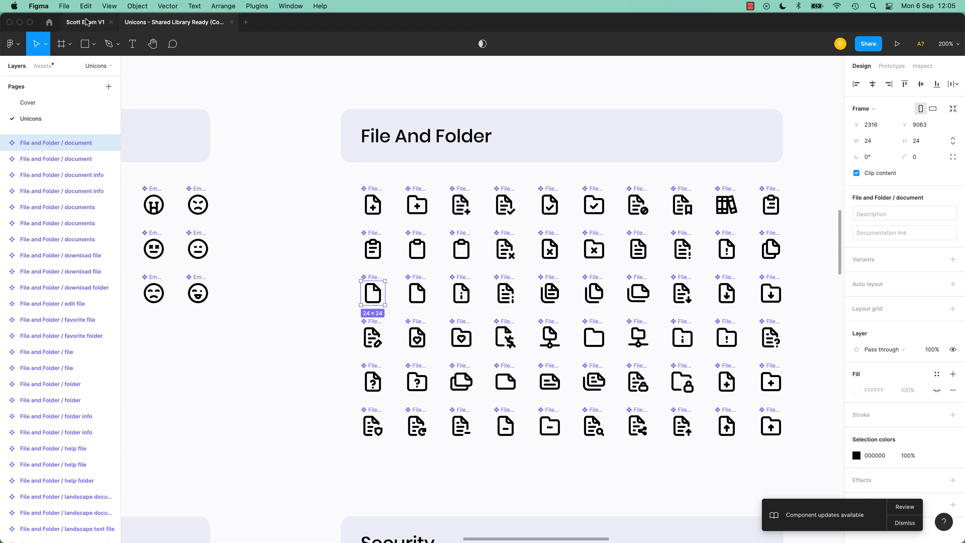
pyautogui.click(86, 22)
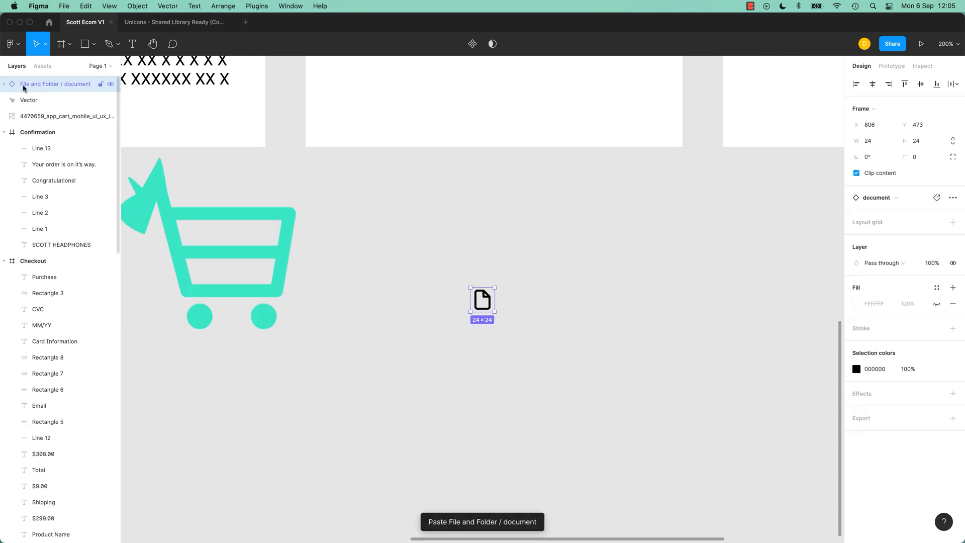
# - Detach the pasted document icon and move its vector under the Checkout frame's Purchase button
pyautogui.click(42, 65)
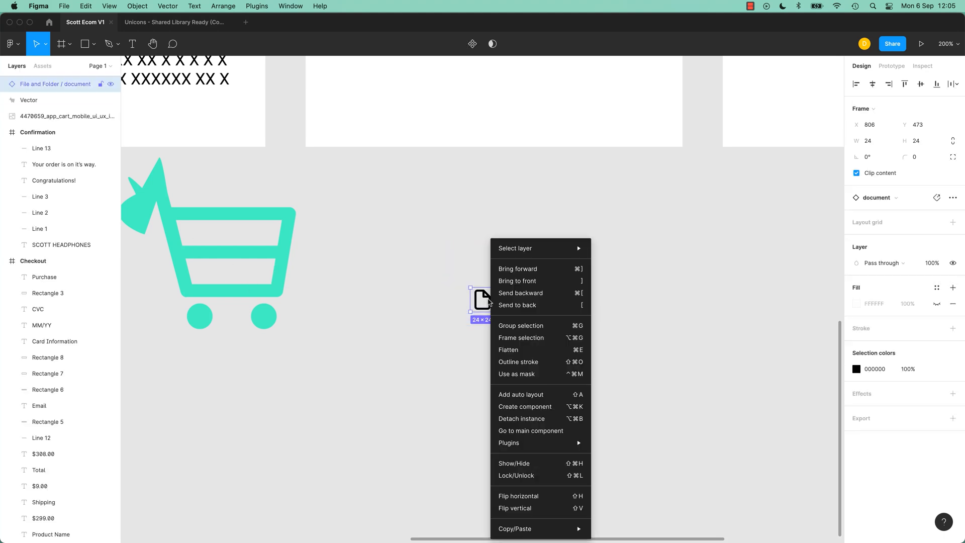
pyautogui.moveTo(521, 419)
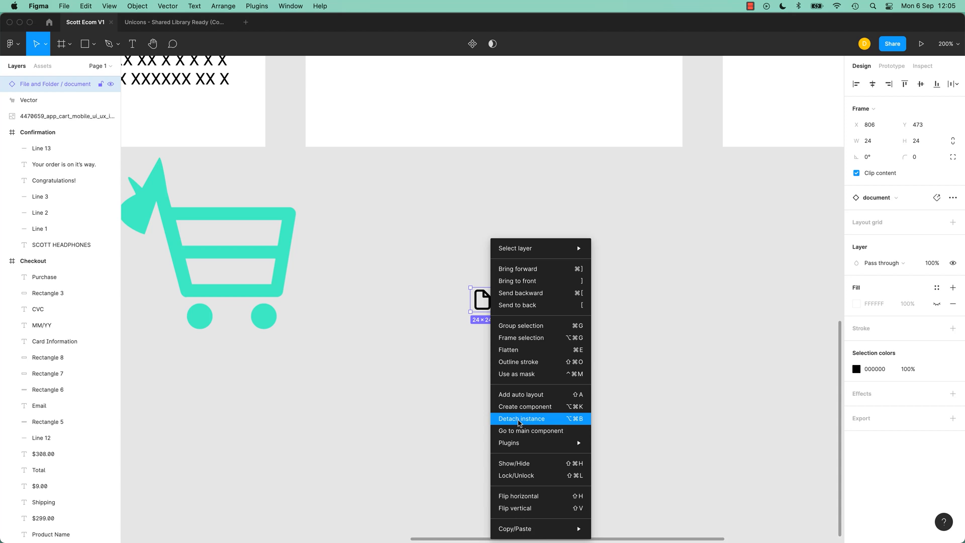
pyautogui.moveTo(531, 421)
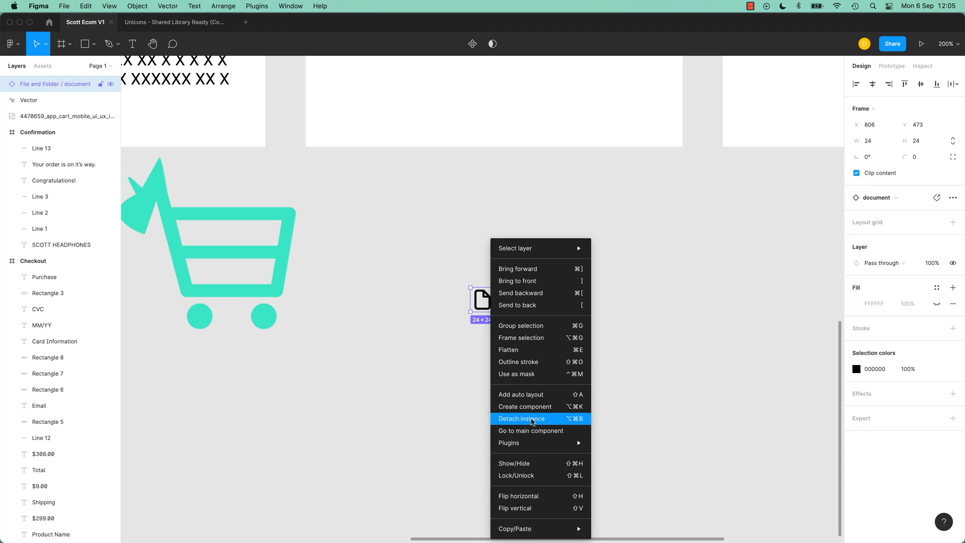
pyautogui.click(521, 418)
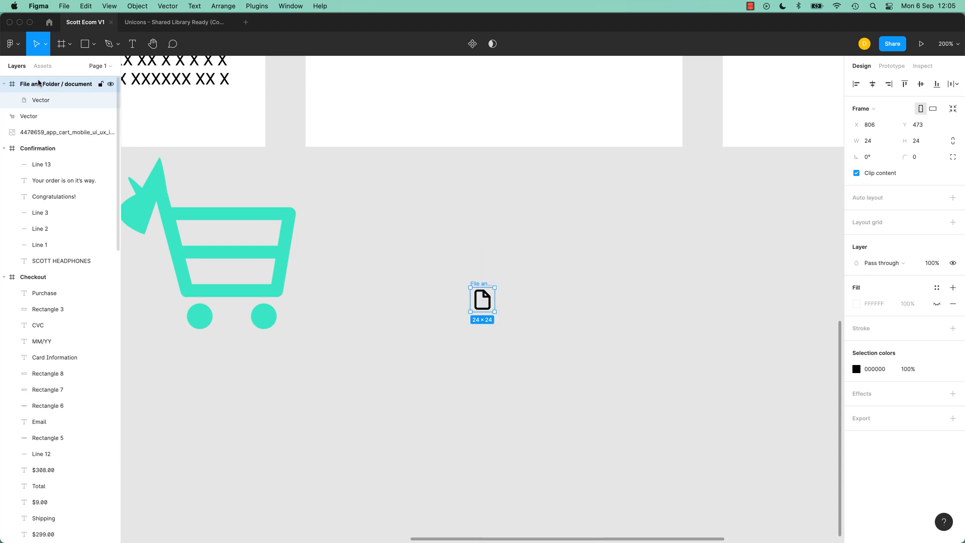
pyautogui.click(41, 101)
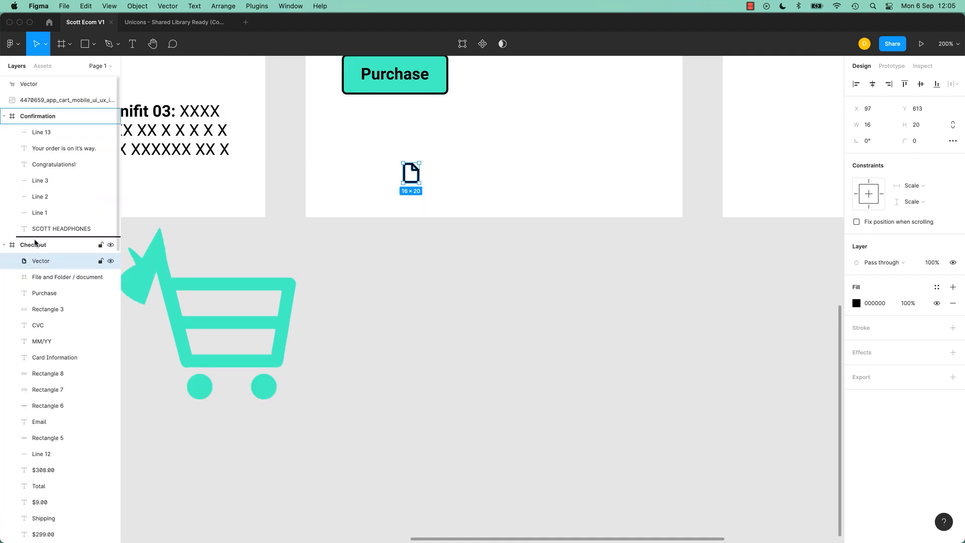
# - Rename the detached icon layer to 'File' inside the Checkout frame, then deselect it
pyautogui.doubleClick(40, 244)
pyautogui.write('File')
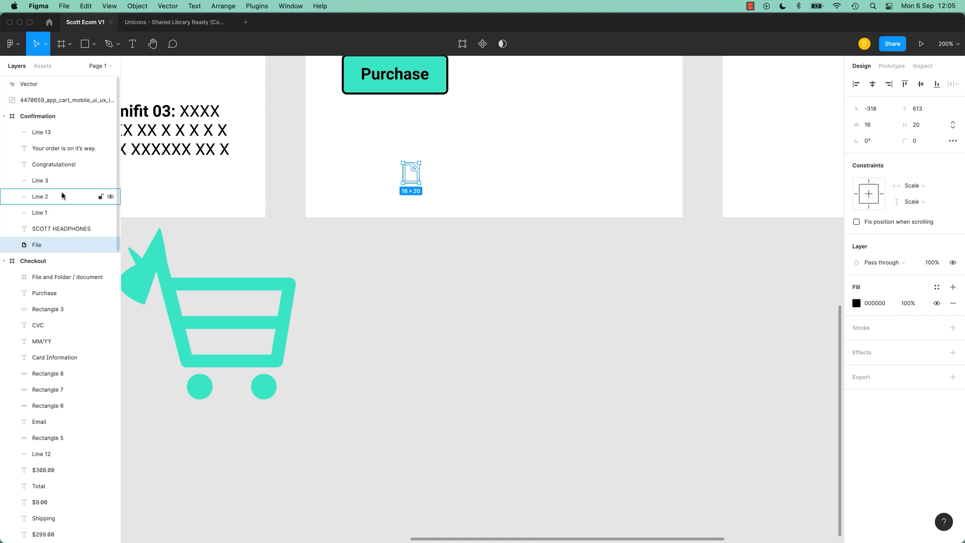
pyautogui.moveTo(546, 185)
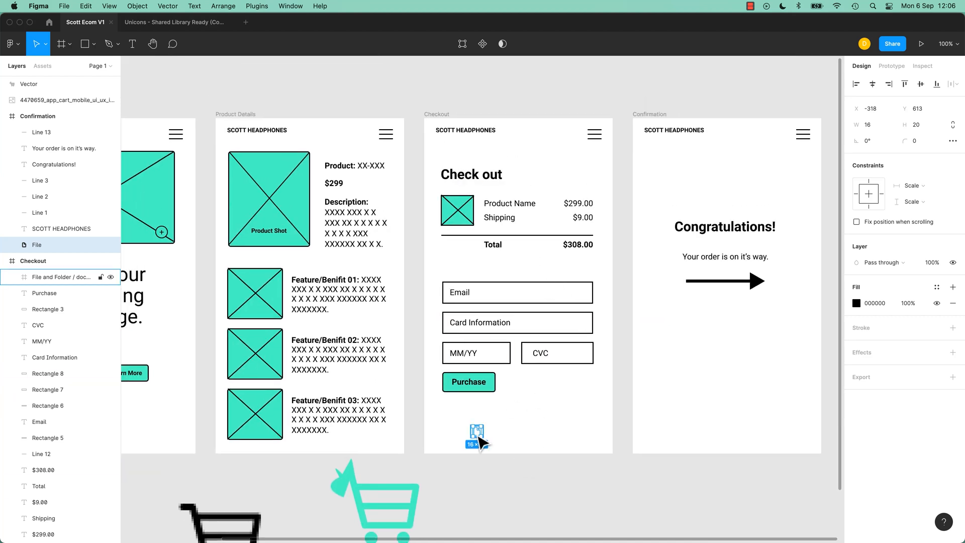
pyautogui.click(34, 260)
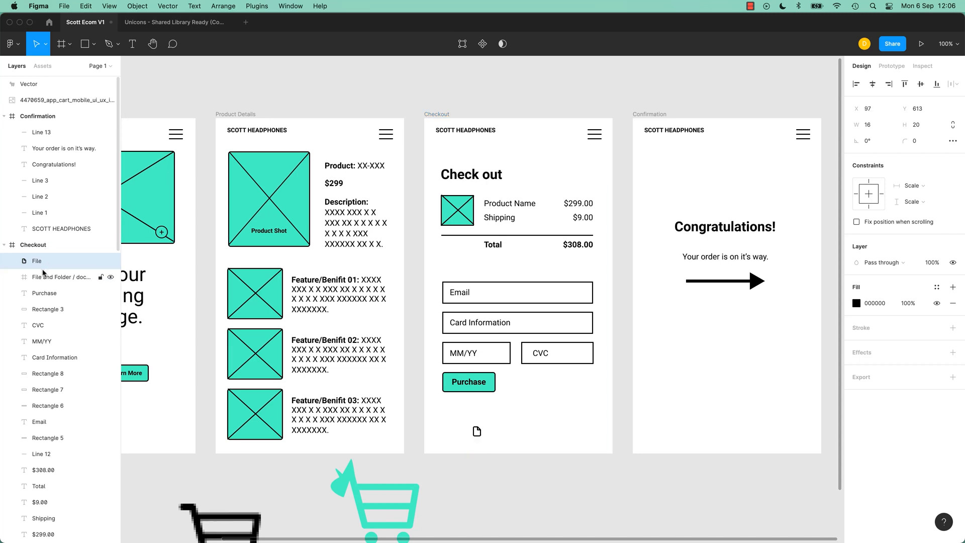
pyautogui.click(503, 498)
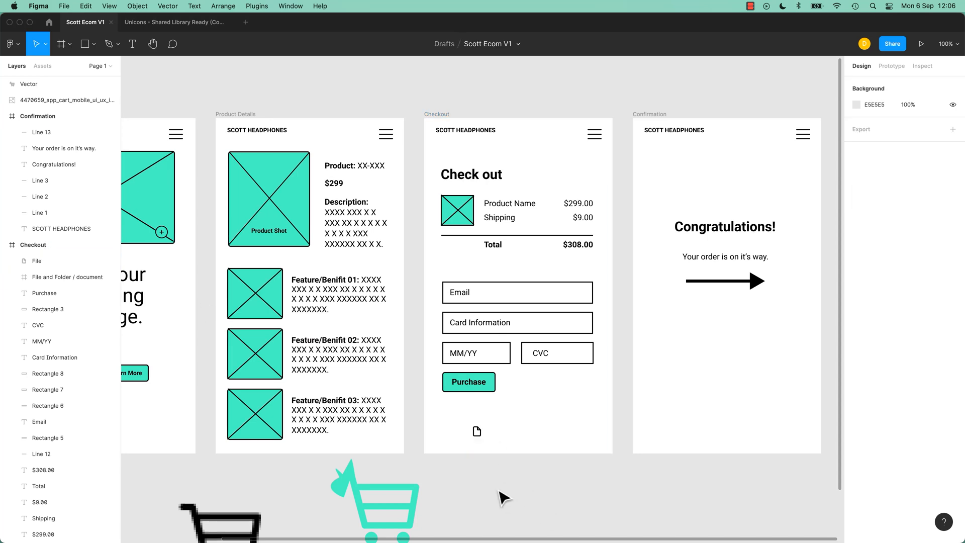
# - Return to the Unicons - Shared Library Ready tab and deselect the document icon
pyautogui.click(172, 22)
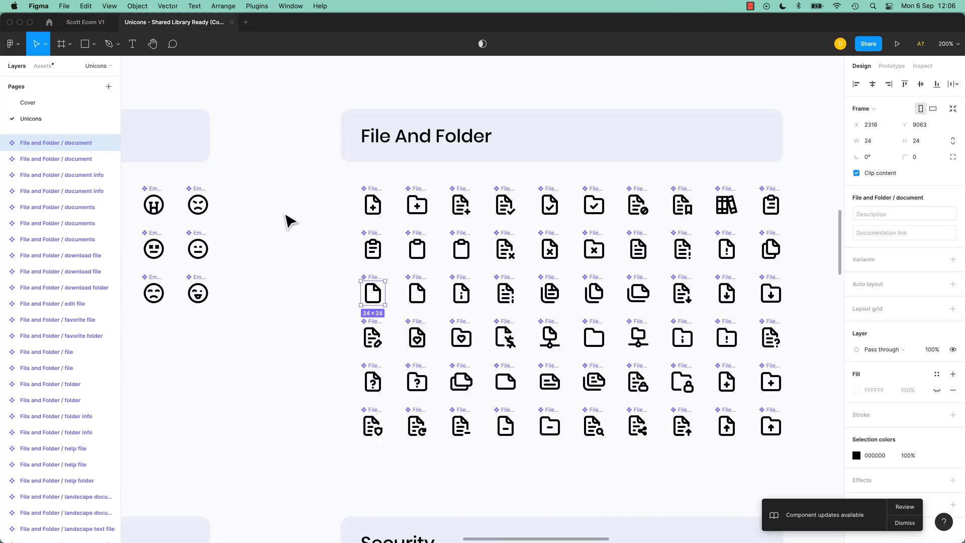
pyautogui.click(289, 222)
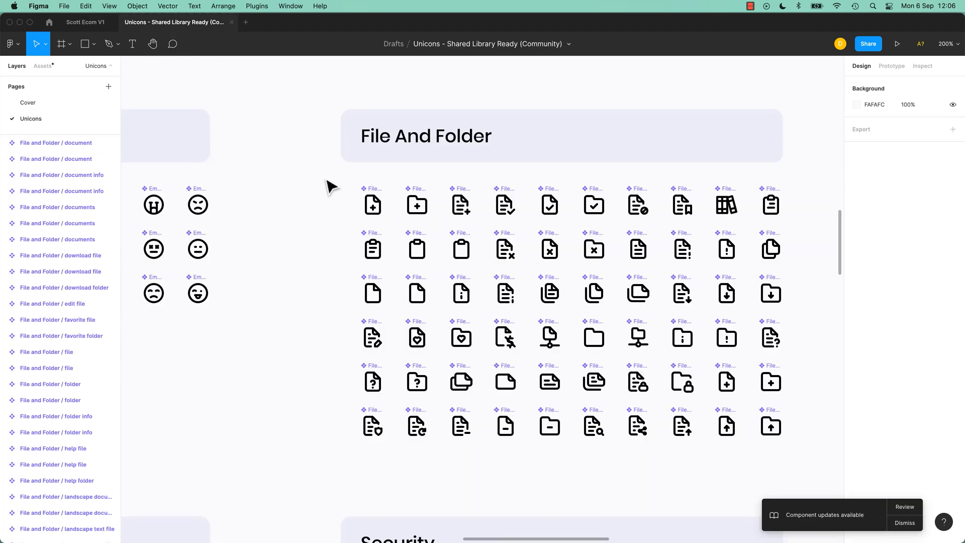
pyautogui.moveTo(314, 225)
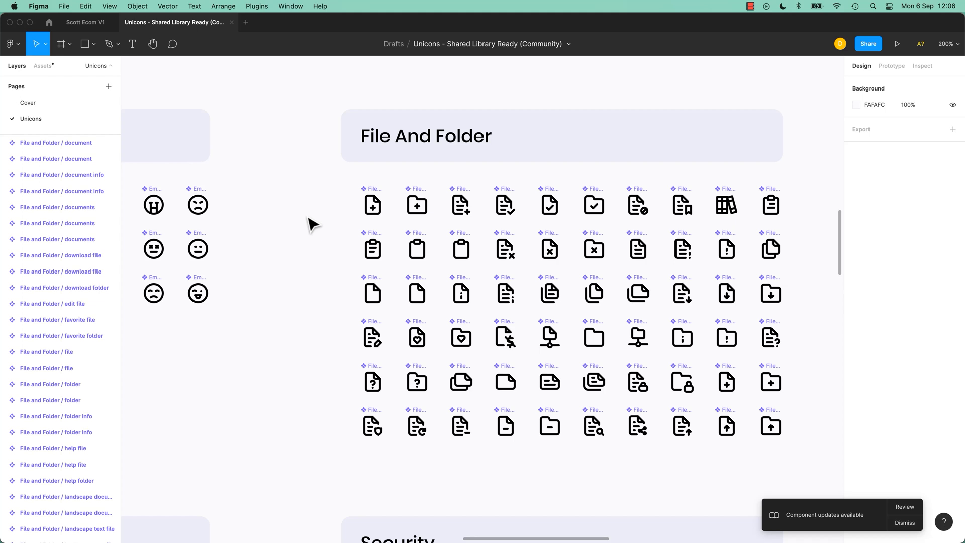
pyautogui.moveTo(313, 226)
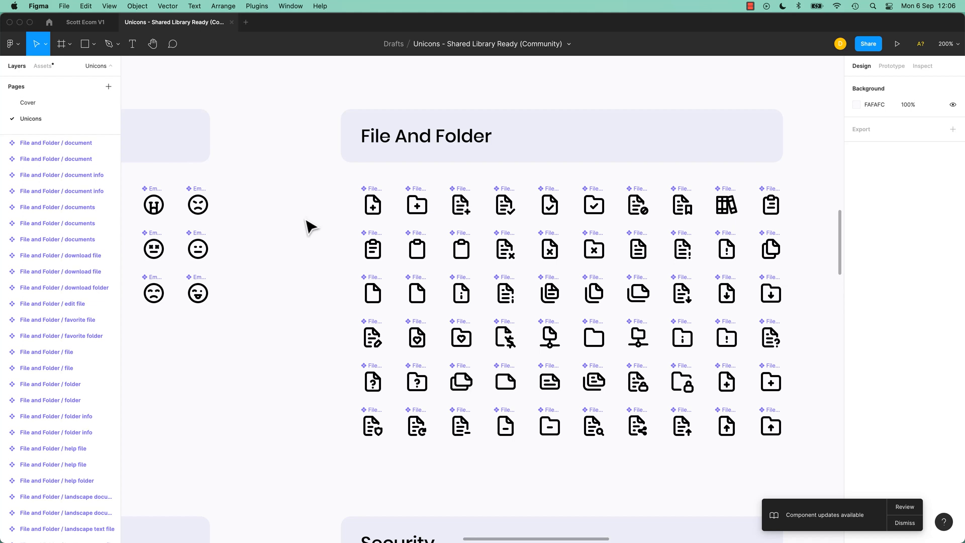
pyautogui.moveTo(298, 239)
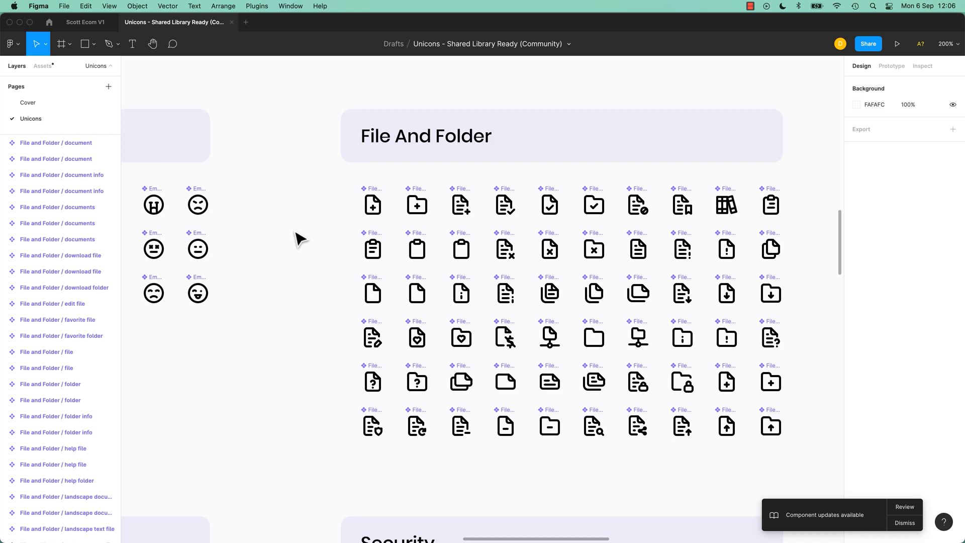
pyautogui.moveTo(301, 254)
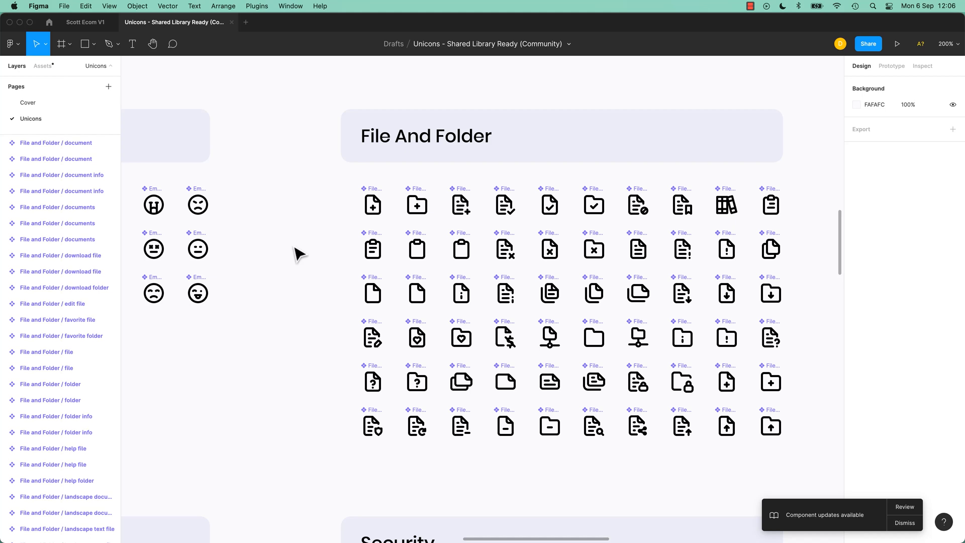